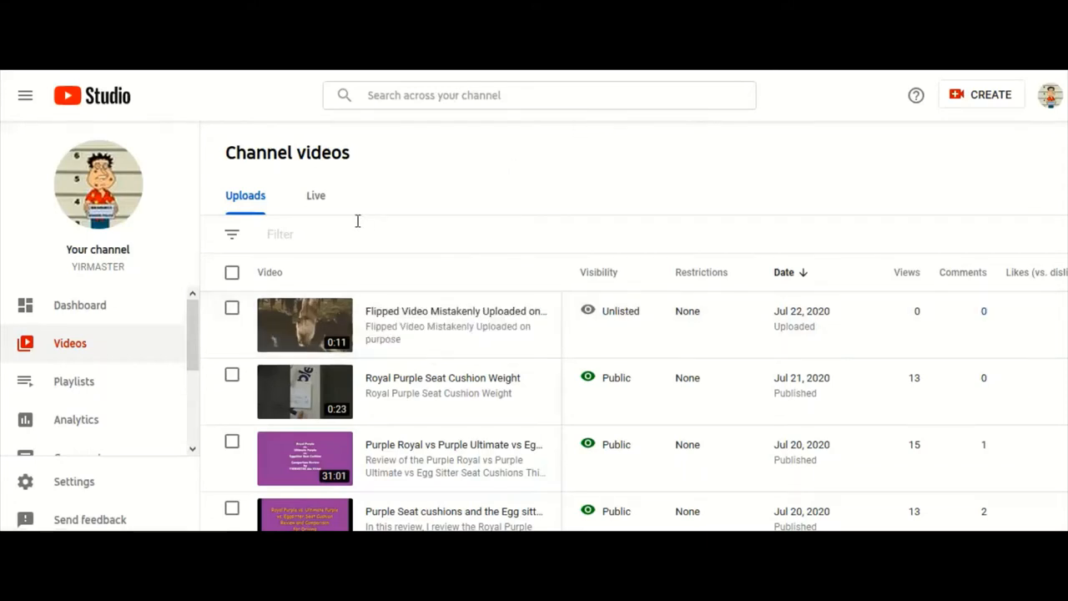
pyautogui.moveTo(303, 323)
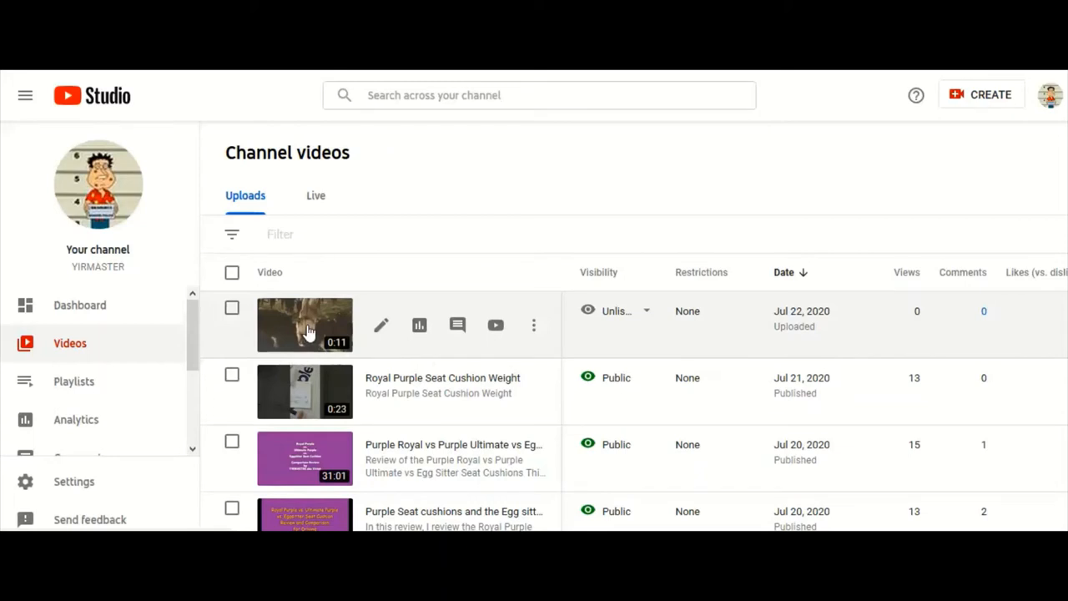
# - Open Video details for 'Flipped Video Mistakenly Uploaded on purpose' from Channel videos
pyautogui.click(303, 324)
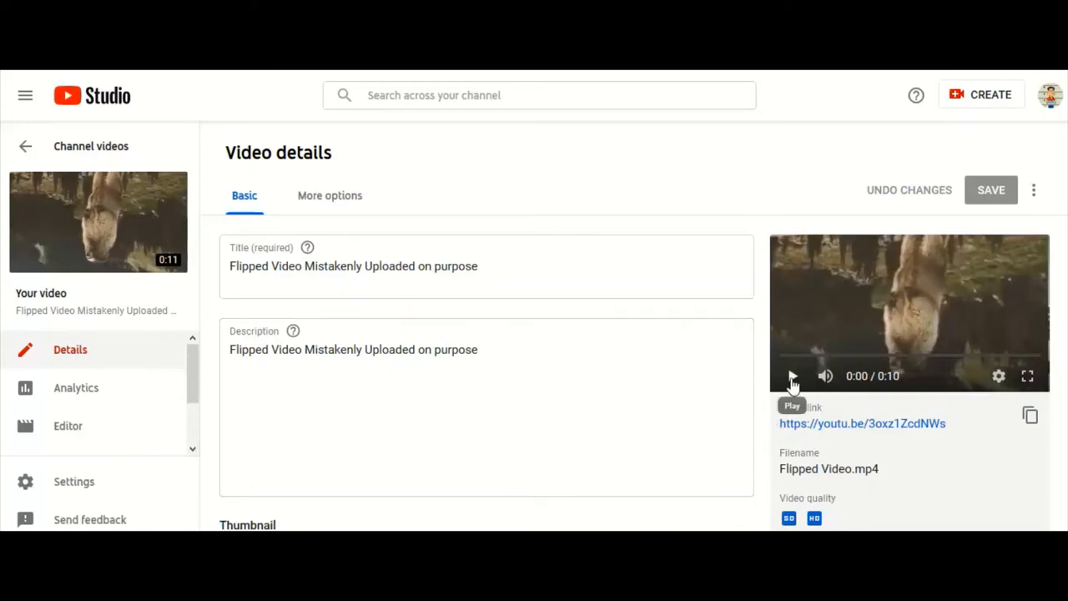
pyautogui.click(791, 376)
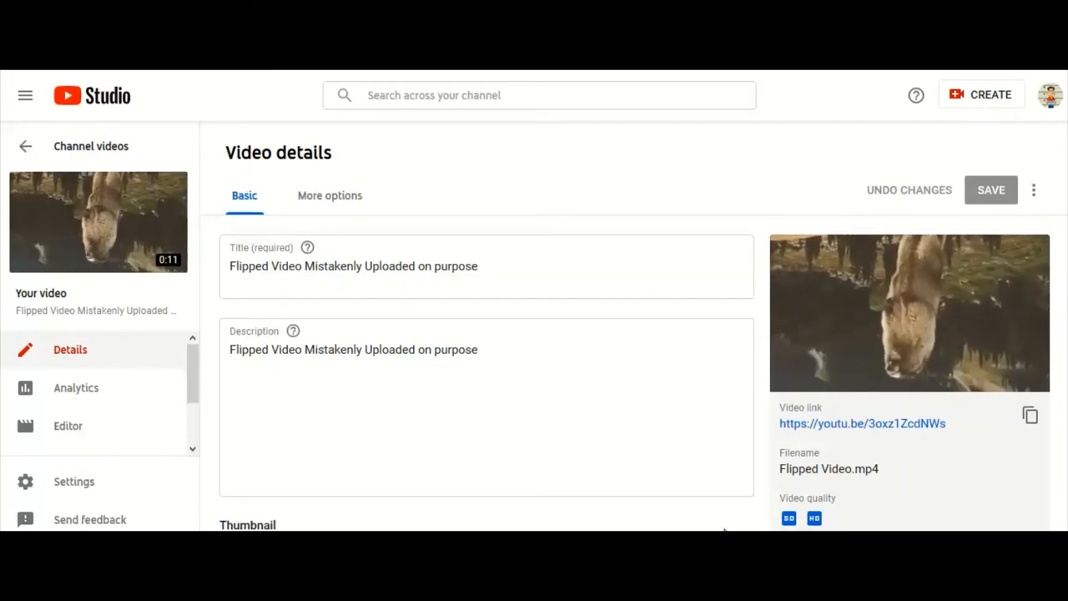
pyautogui.click(910, 313)
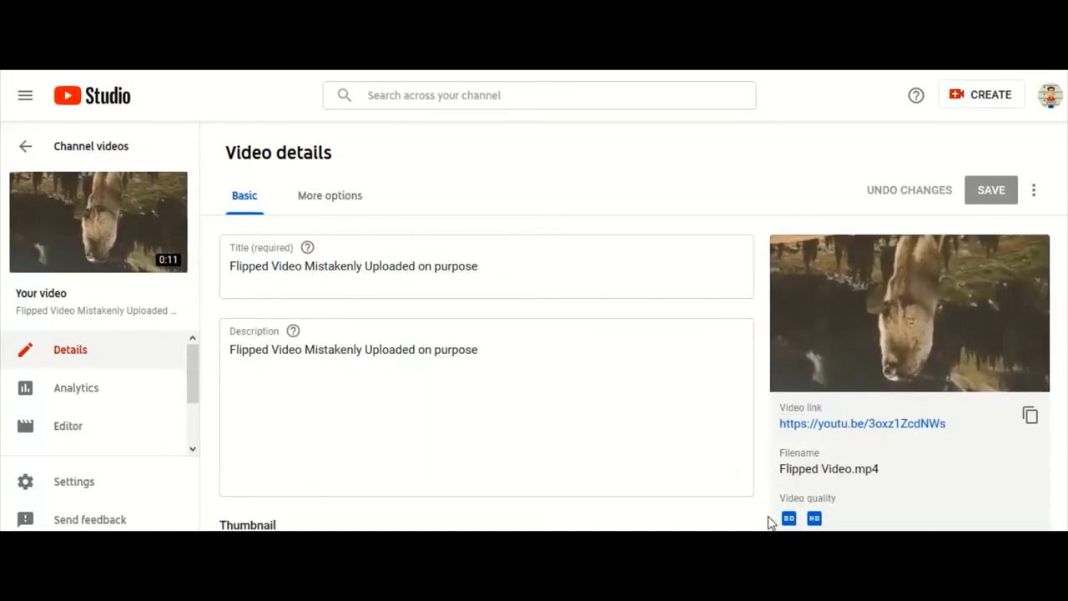
pyautogui.click(908, 313)
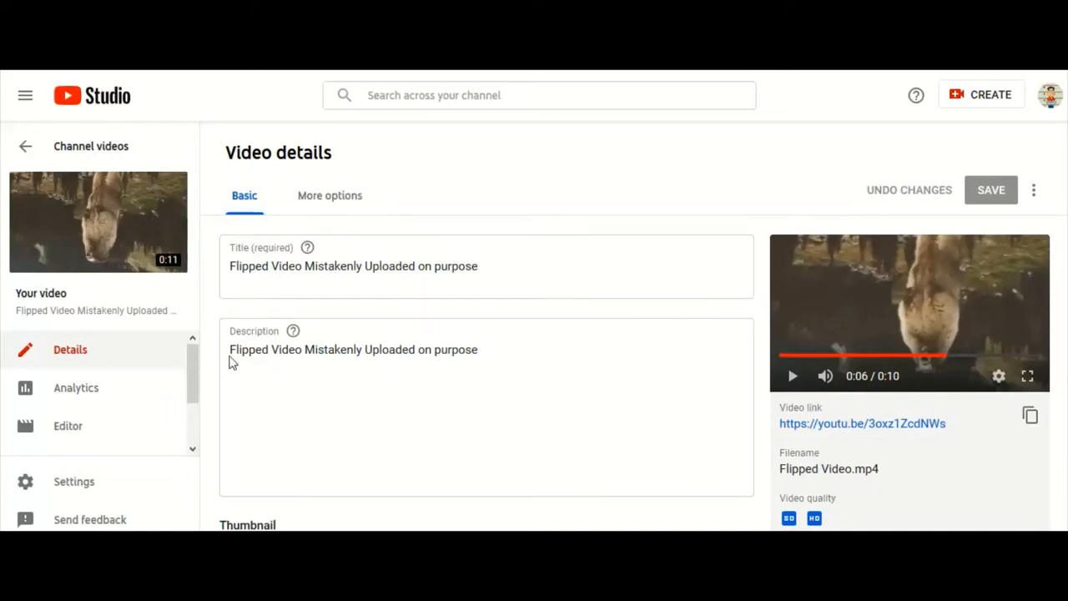
pyautogui.moveTo(721, 236)
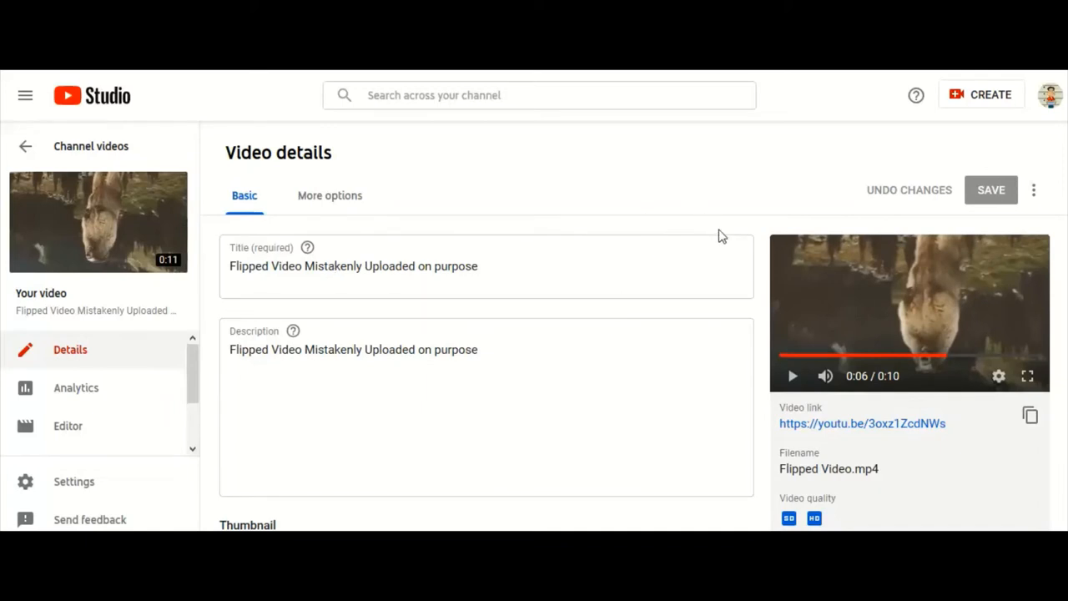
pyautogui.moveTo(668, 224)
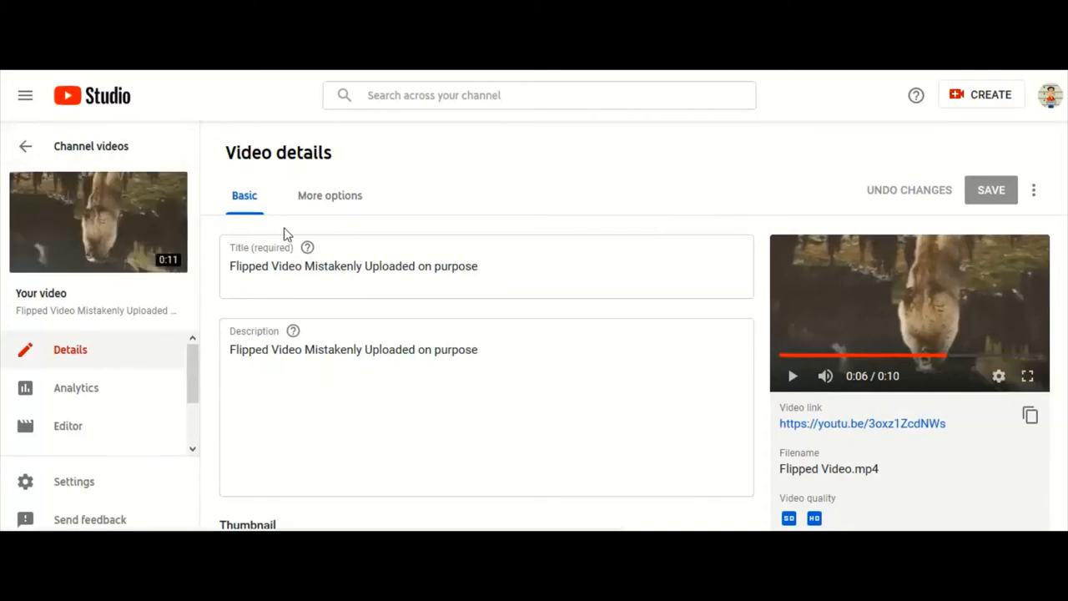
pyautogui.click(368, 265)
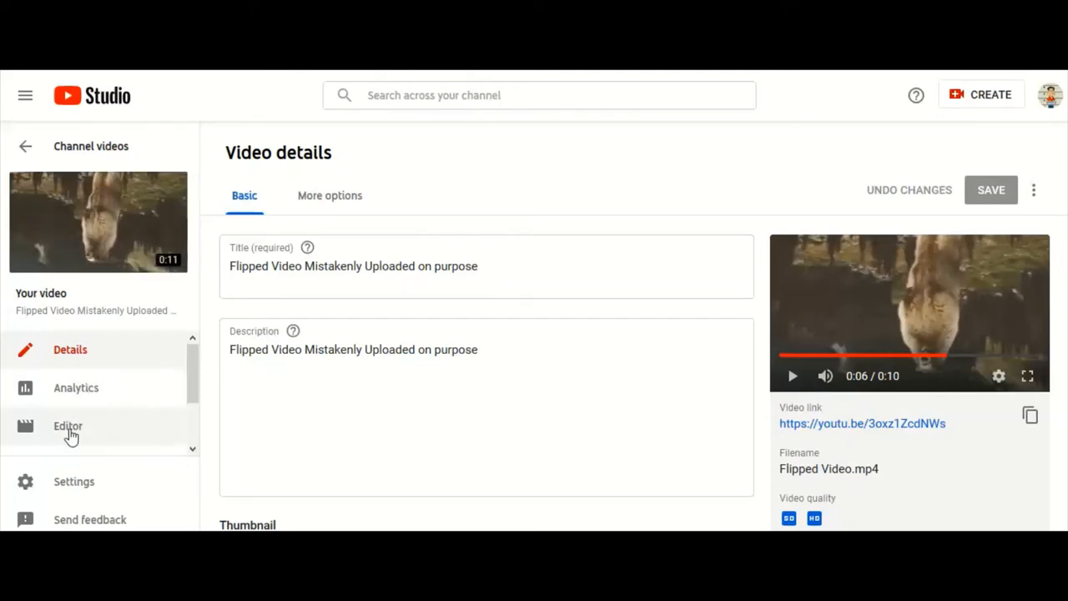
# - Open the Editor for the flipped video and head to Add Blur for the enhancements page
pyautogui.click(67, 425)
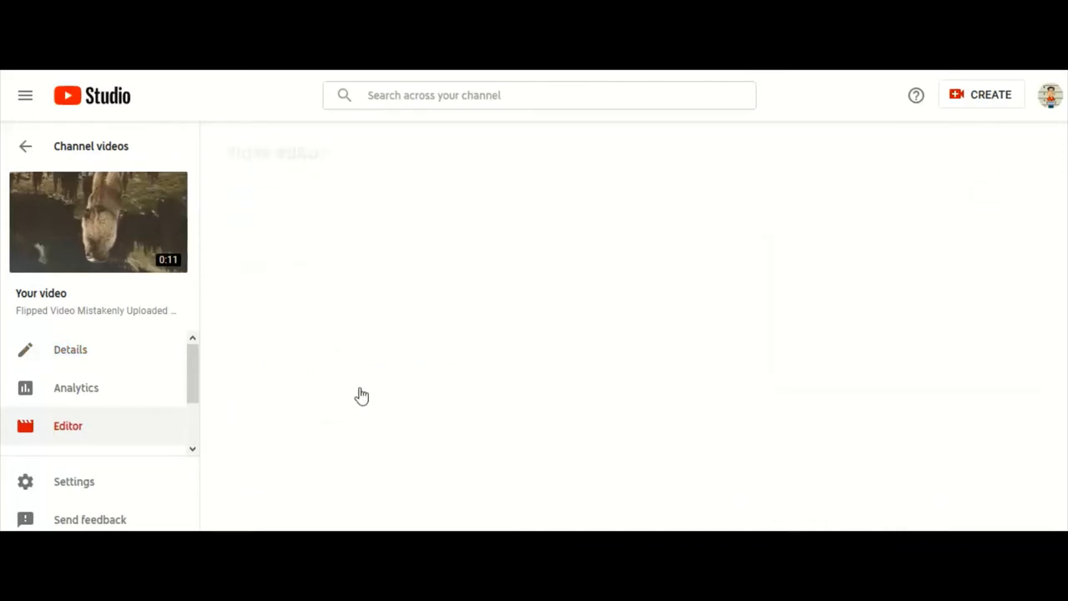
pyautogui.click(66, 426)
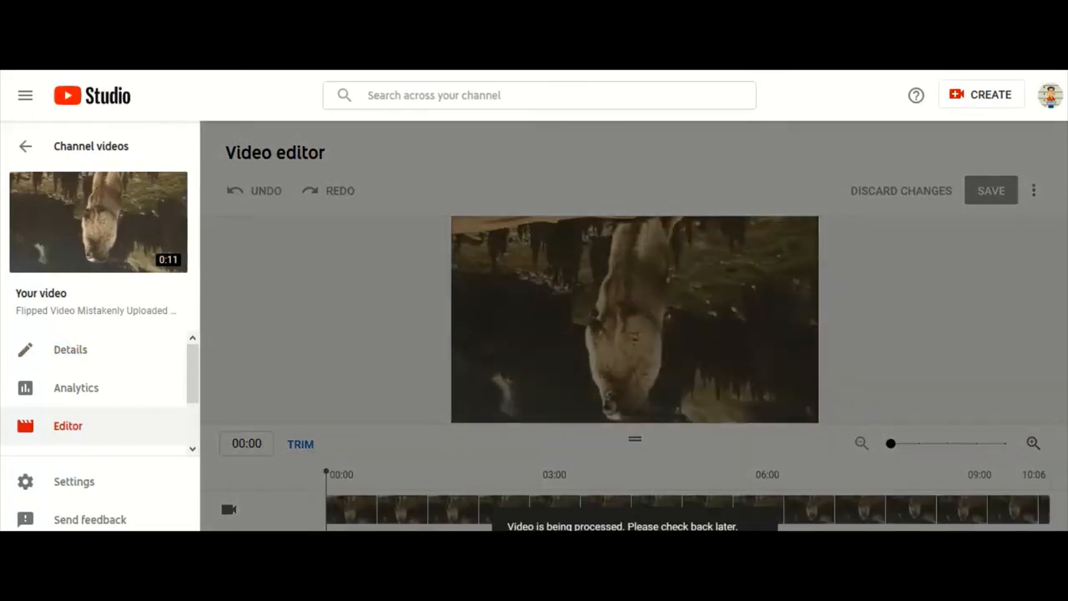
pyautogui.moveTo(417, 411)
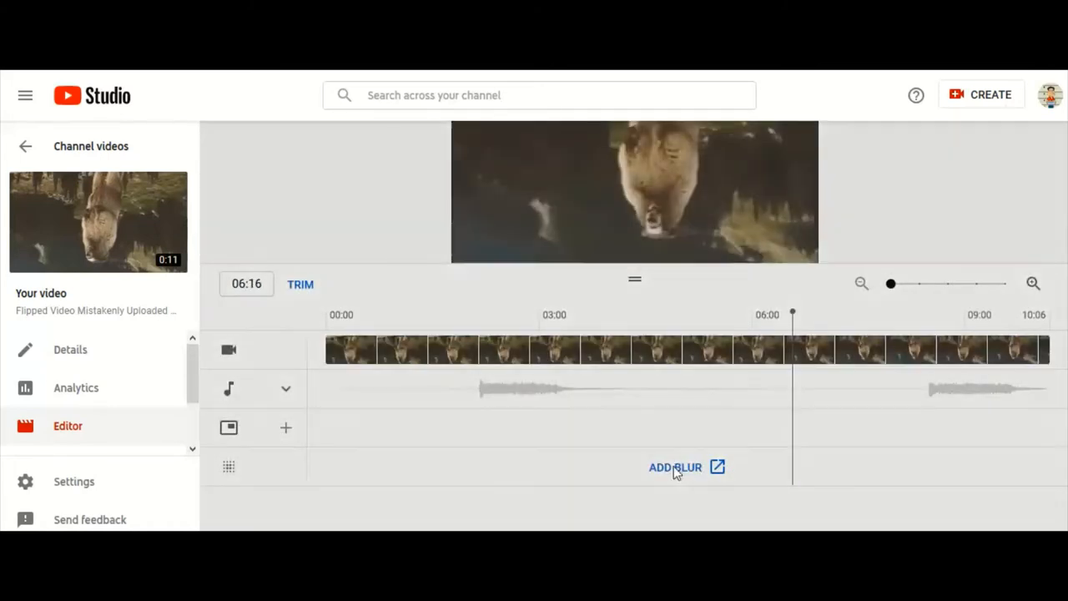
pyautogui.click(675, 467)
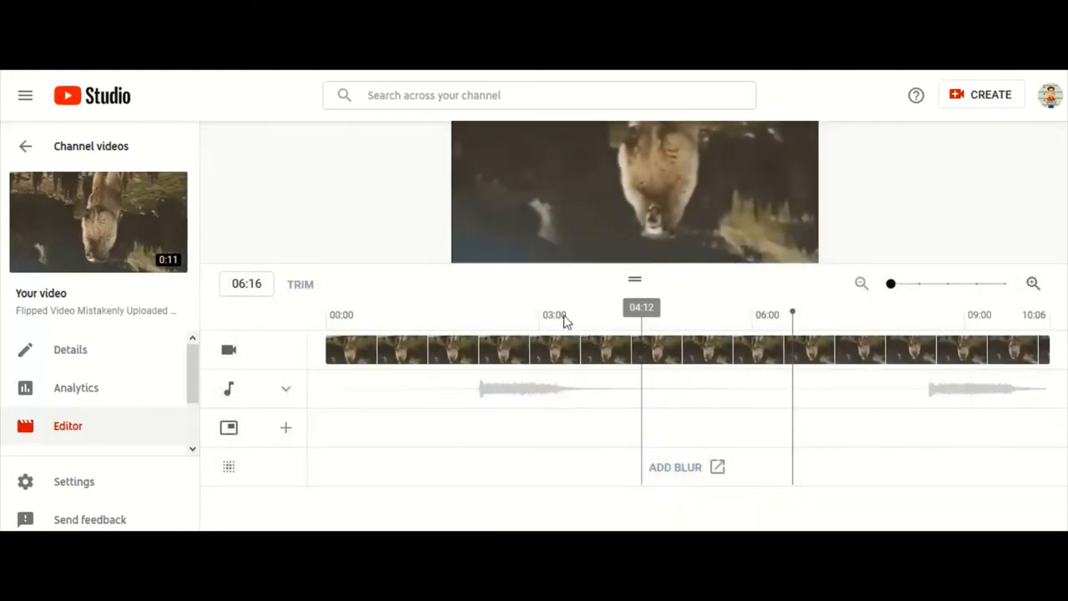
# - Open the older enhancements page with blur faces, custom blurring and Trim via Add Blur
pyautogui.click(674, 467)
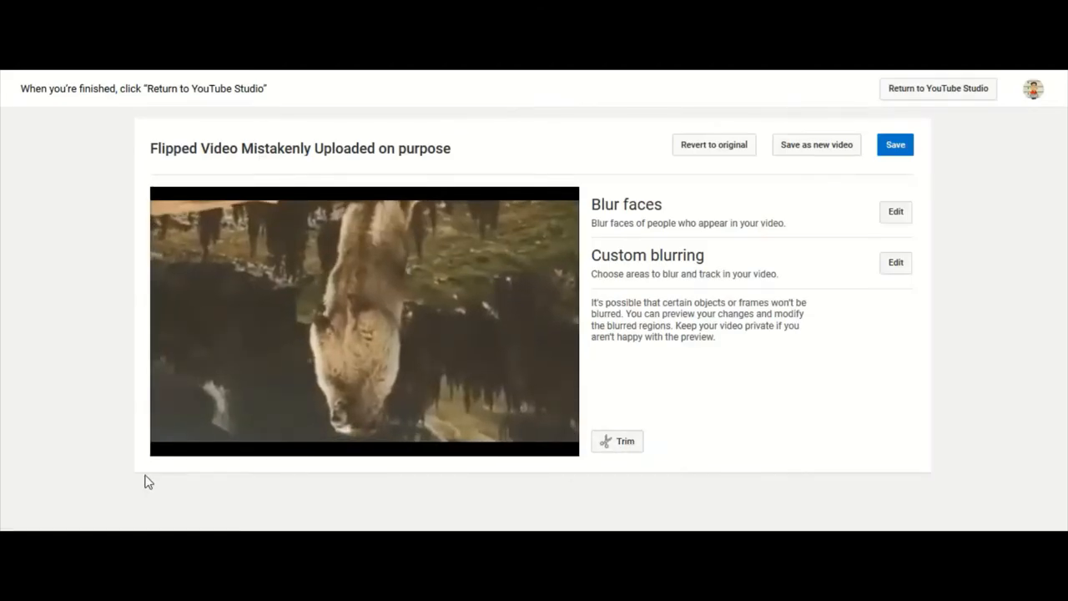
pyautogui.moveTo(617, 441)
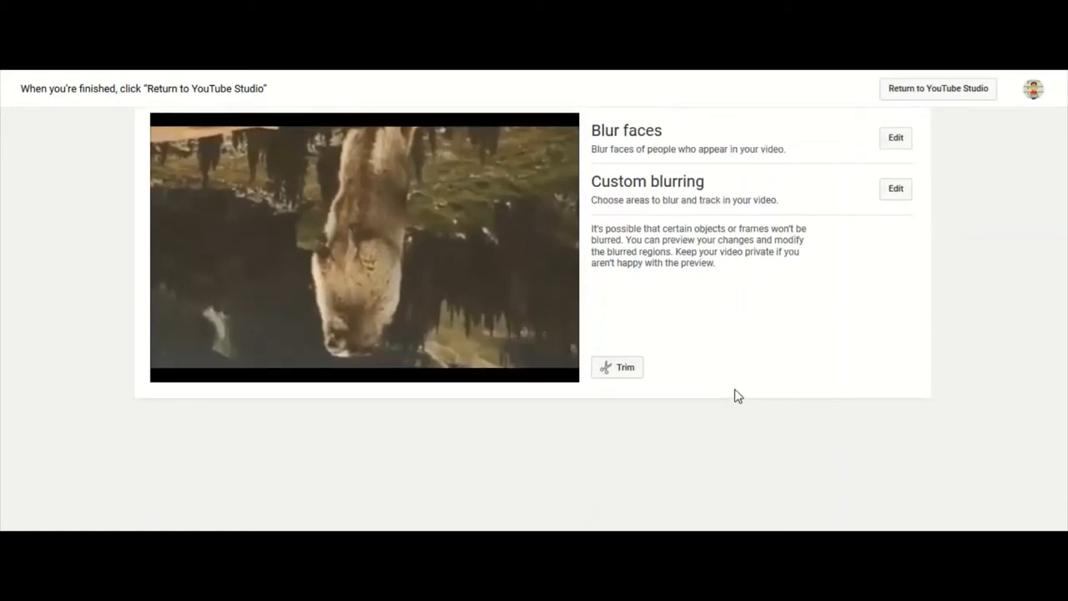
pyautogui.moveTo(731, 367)
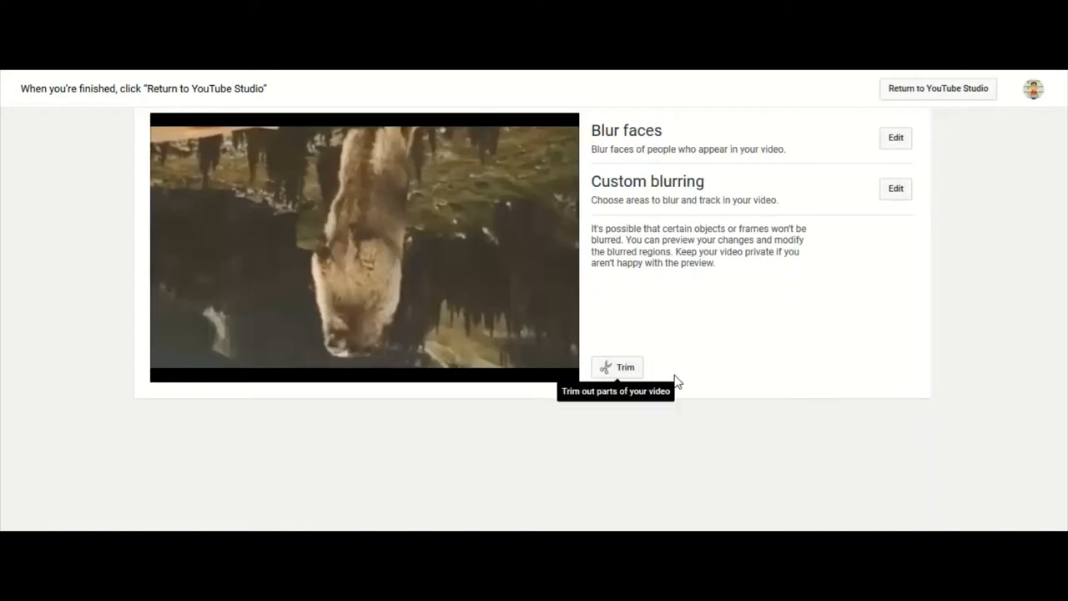
pyautogui.moveTo(674, 381)
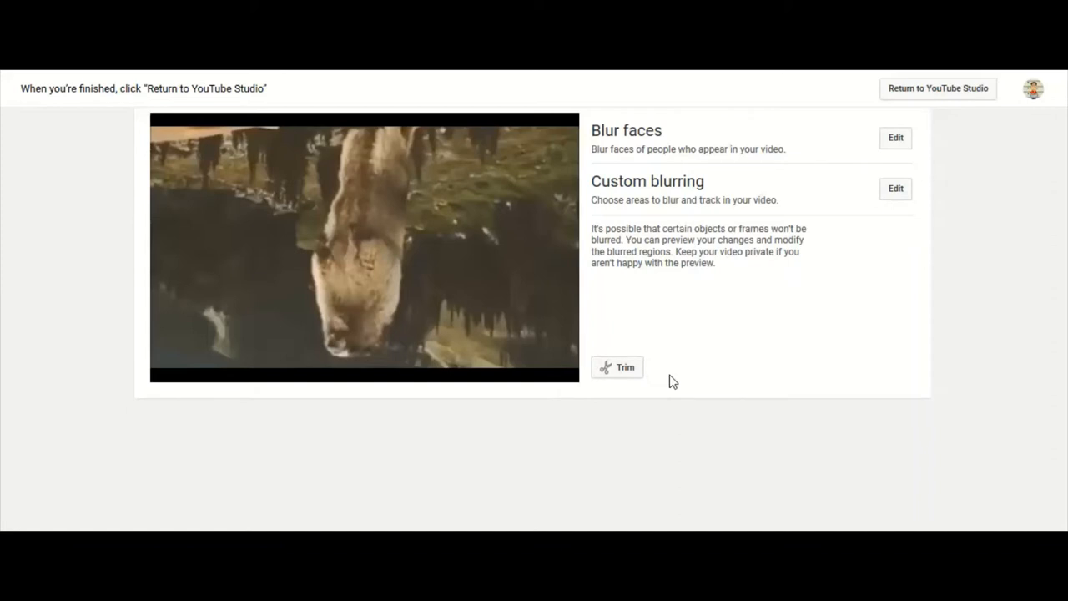
pyautogui.moveTo(725, 353)
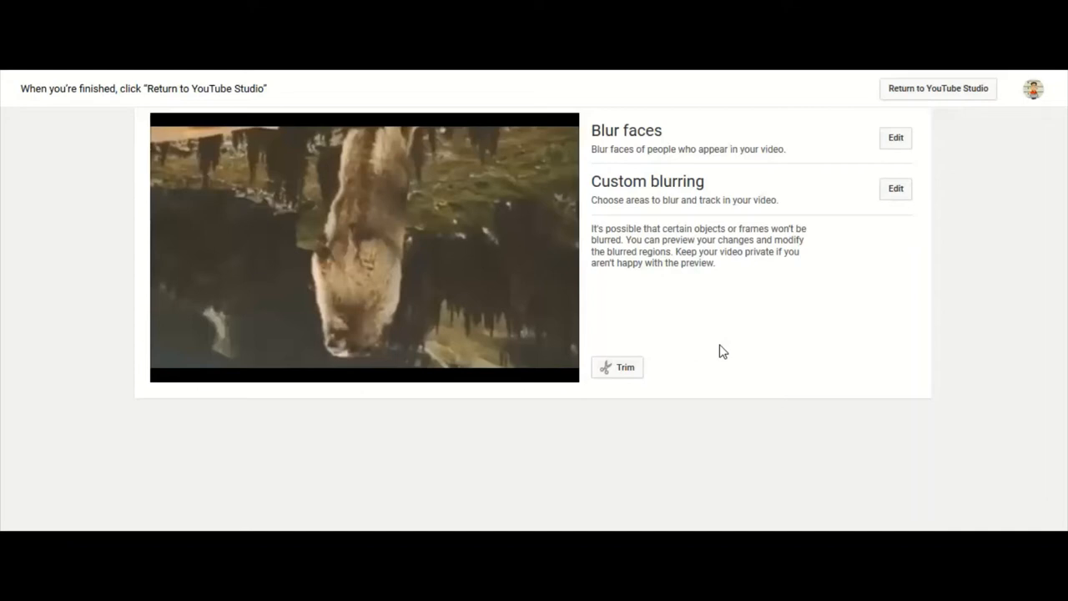
pyautogui.moveTo(755, 343)
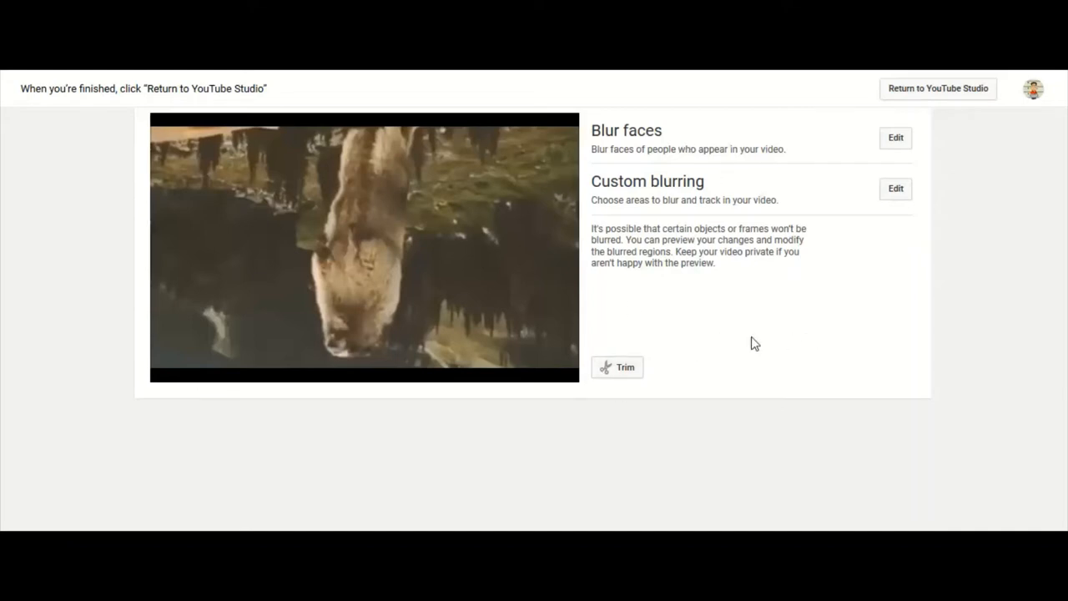
pyautogui.moveTo(666, 380)
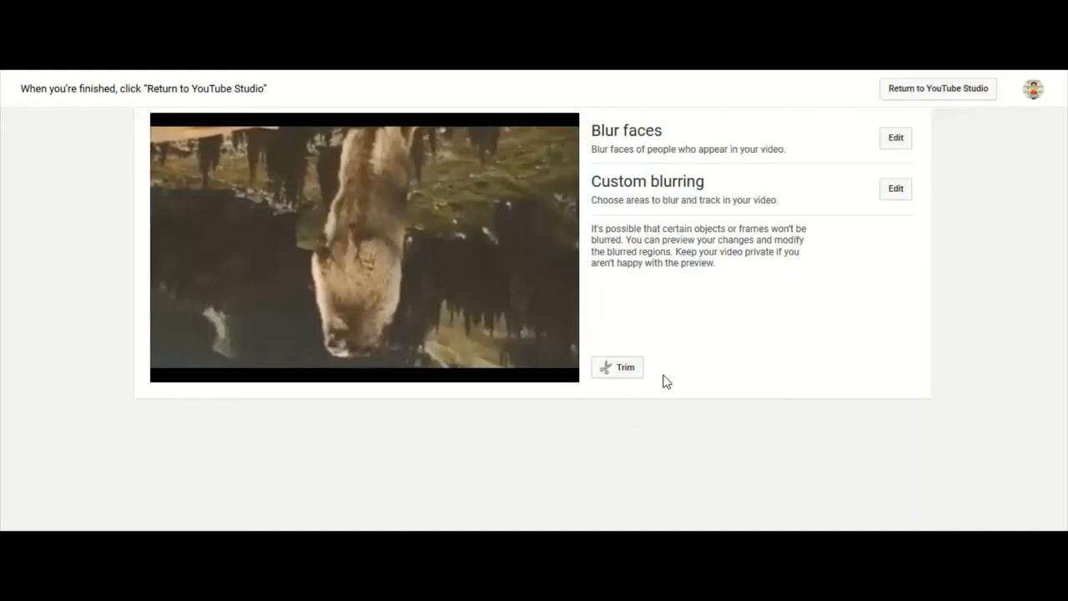
pyautogui.moveTo(618, 367)
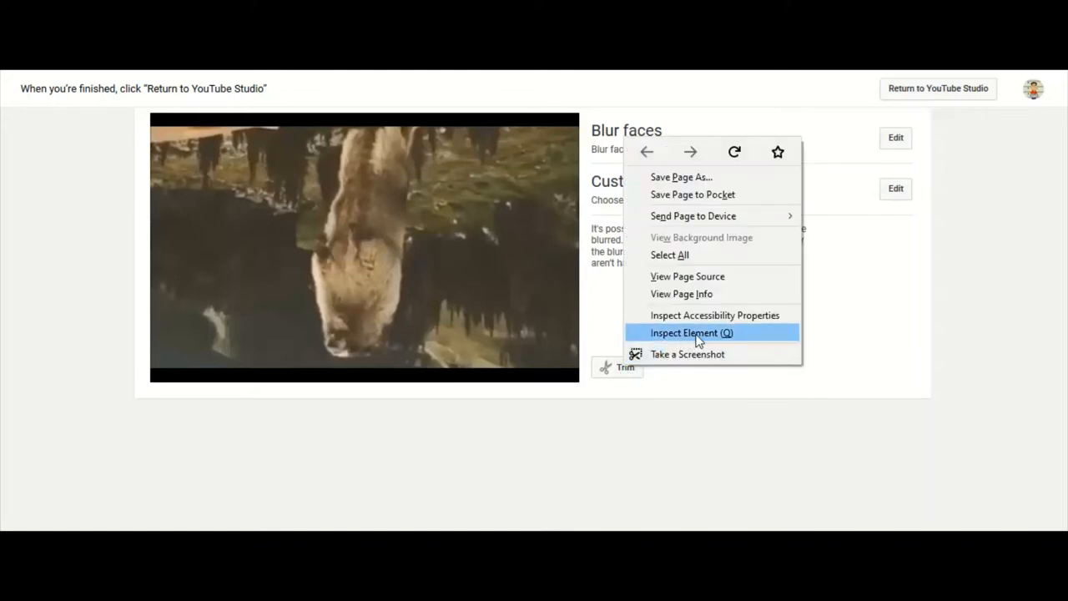
# - Inspect the markup beside the Trim button to locate the hidden enhance-rotate-buttons div
pyautogui.click(691, 332)
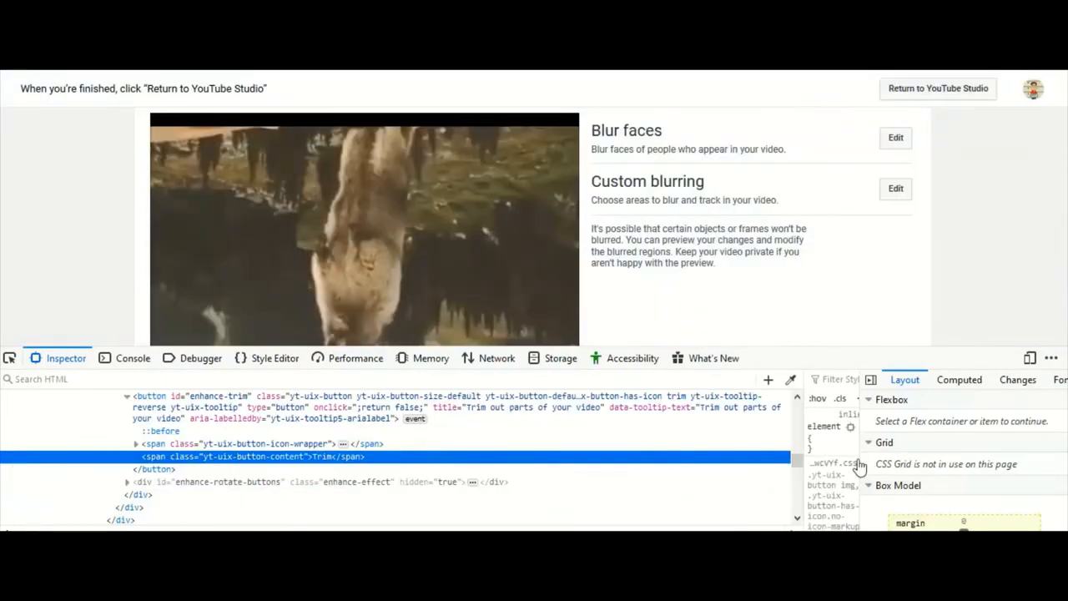
pyautogui.moveTo(176, 467)
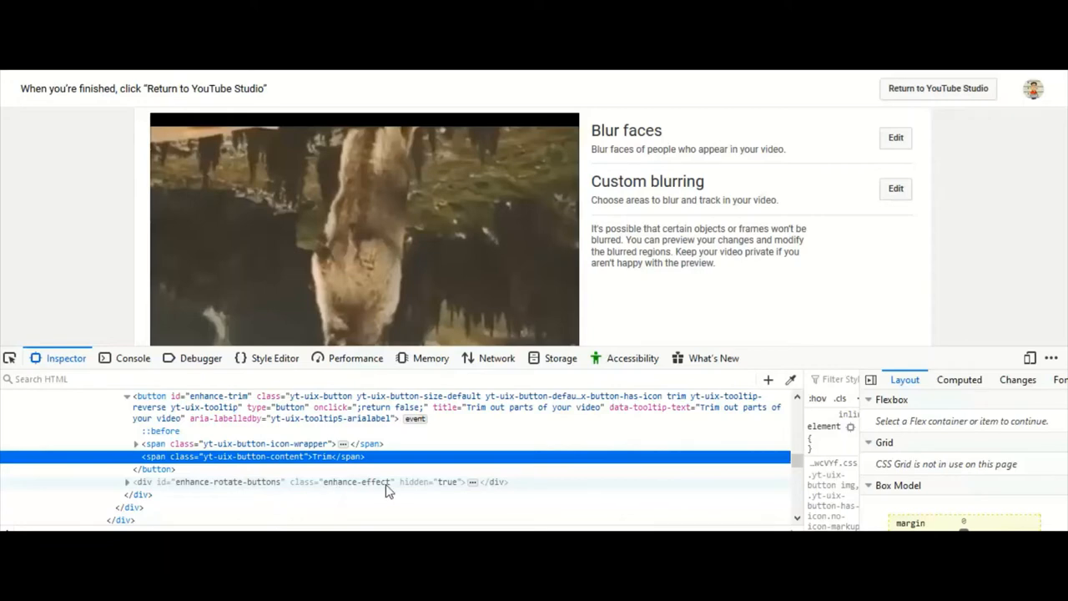
pyautogui.moveTo(460, 490)
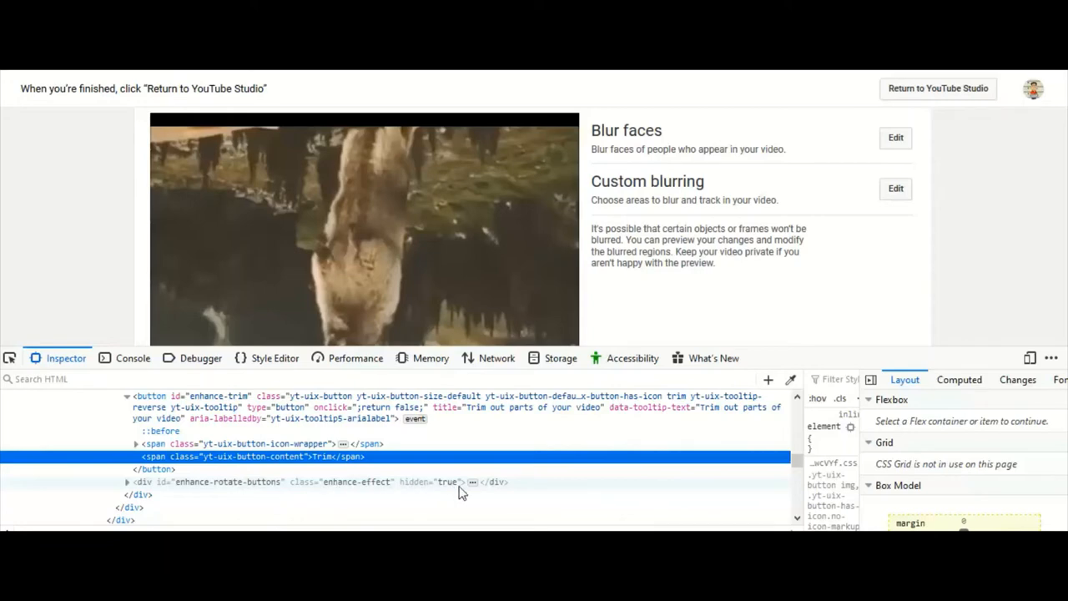
# - Delete hidden="true" from enhance-rotate-buttons so rotation options show, then close Developer Tools
pyautogui.click(334, 480)
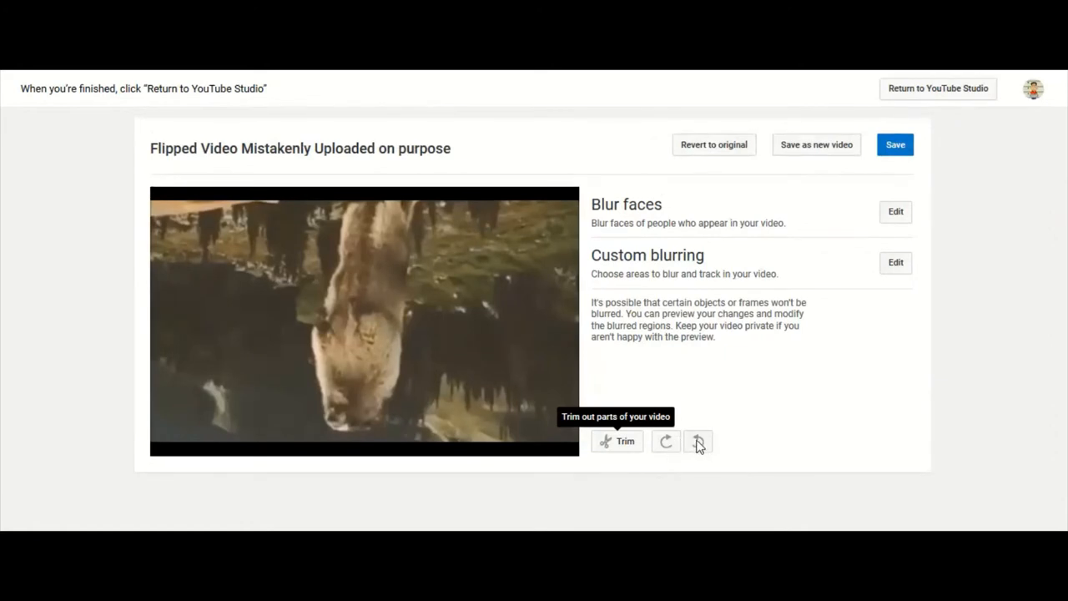
pyautogui.moveTo(666, 440)
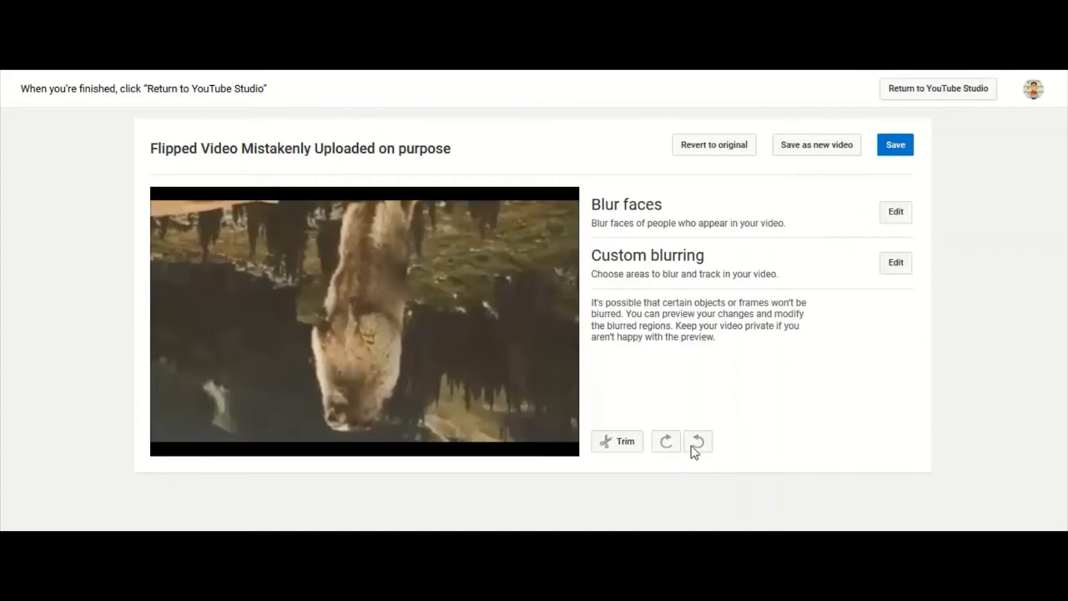
# - Rotate the marmot video upright, pause the preview, and save it in place over the original
pyautogui.click(665, 441)
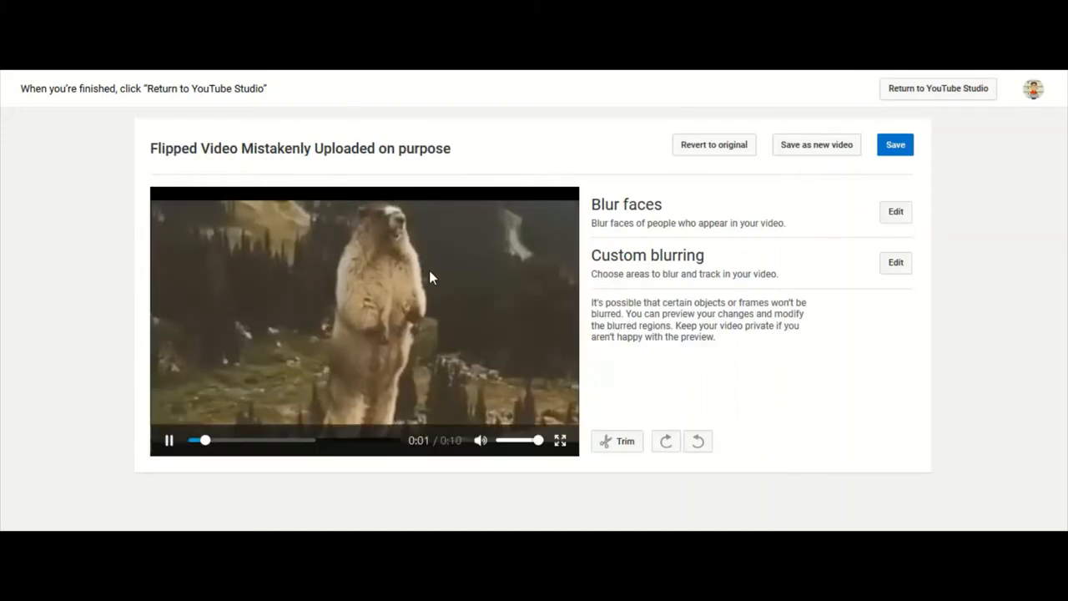
pyautogui.click(167, 440)
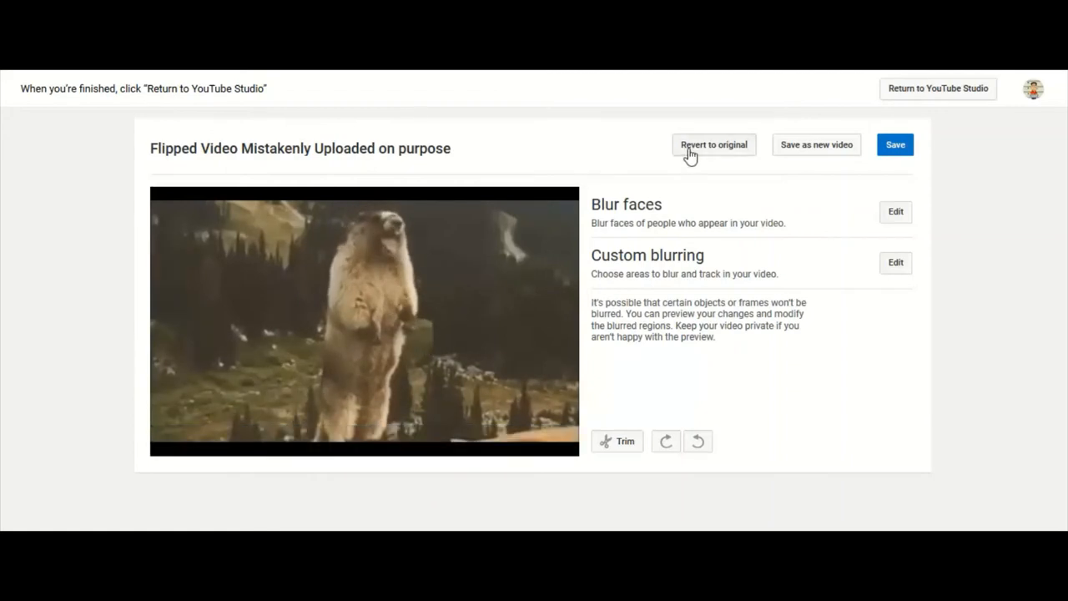
pyautogui.moveTo(895, 144)
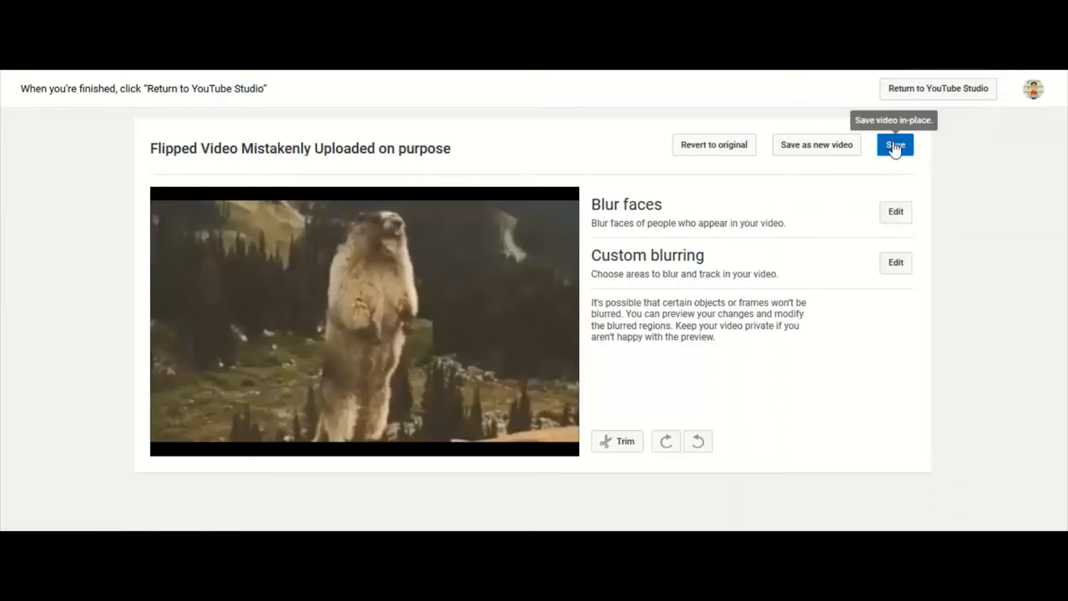
pyautogui.click(895, 144)
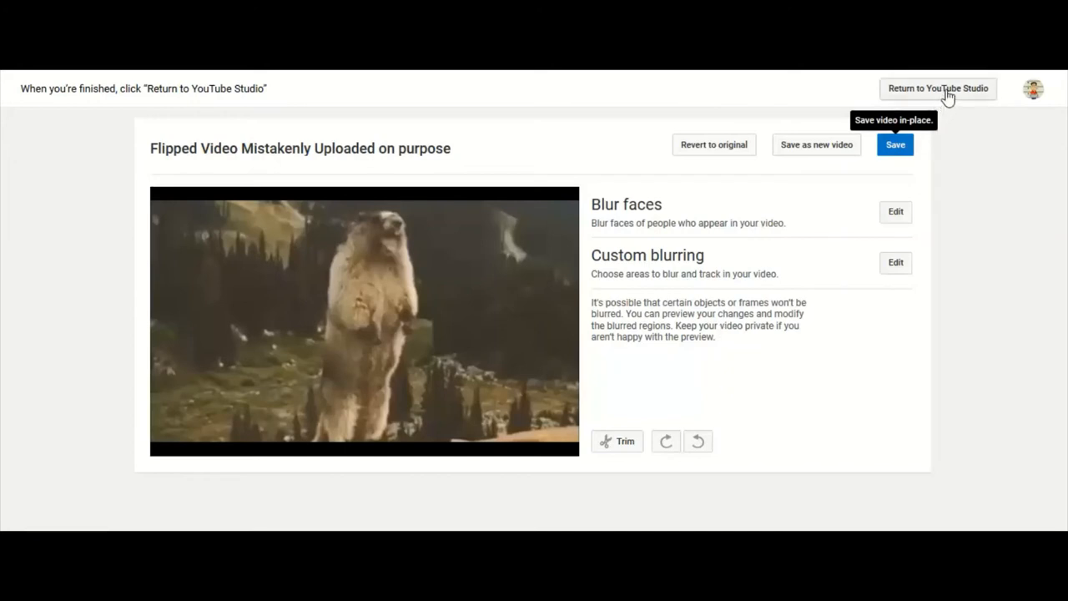
# - Return to YouTube Studio and reopen the flipped video's details from Channel videos
pyautogui.click(938, 89)
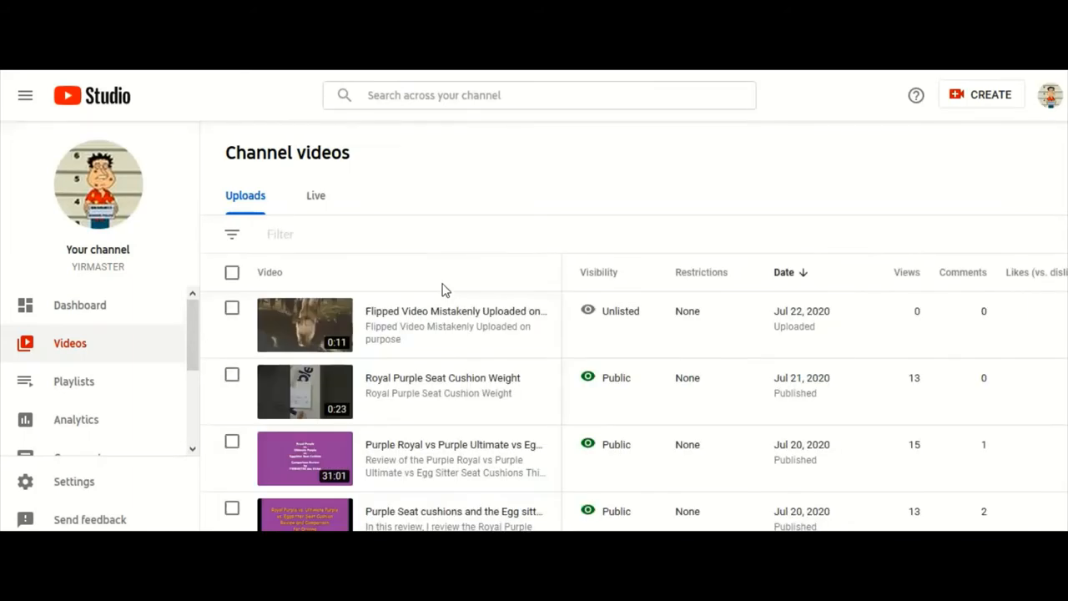
pyautogui.moveTo(303, 324)
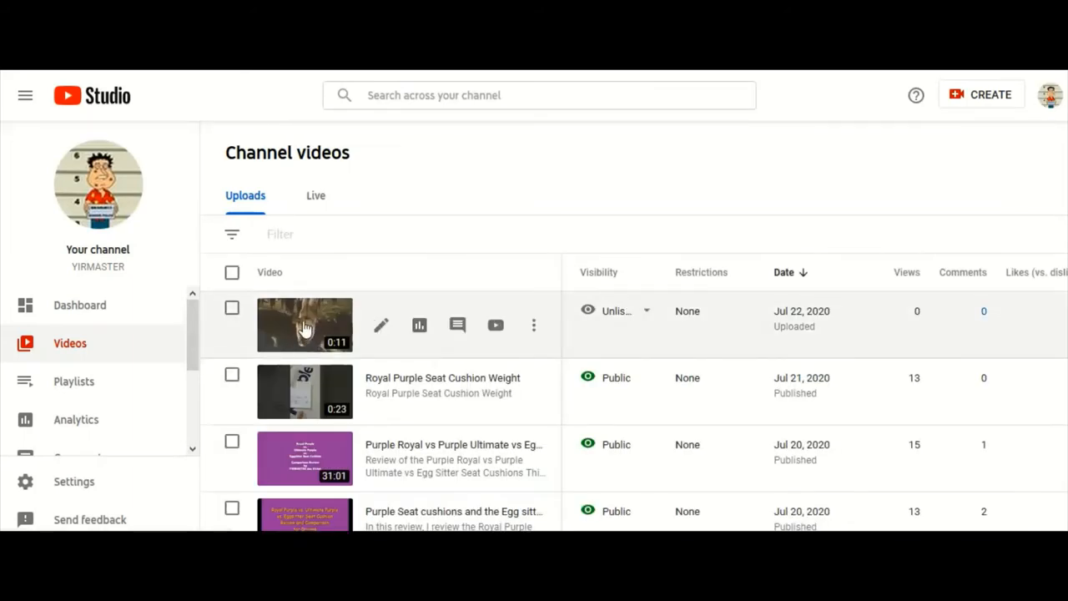
pyautogui.click(303, 324)
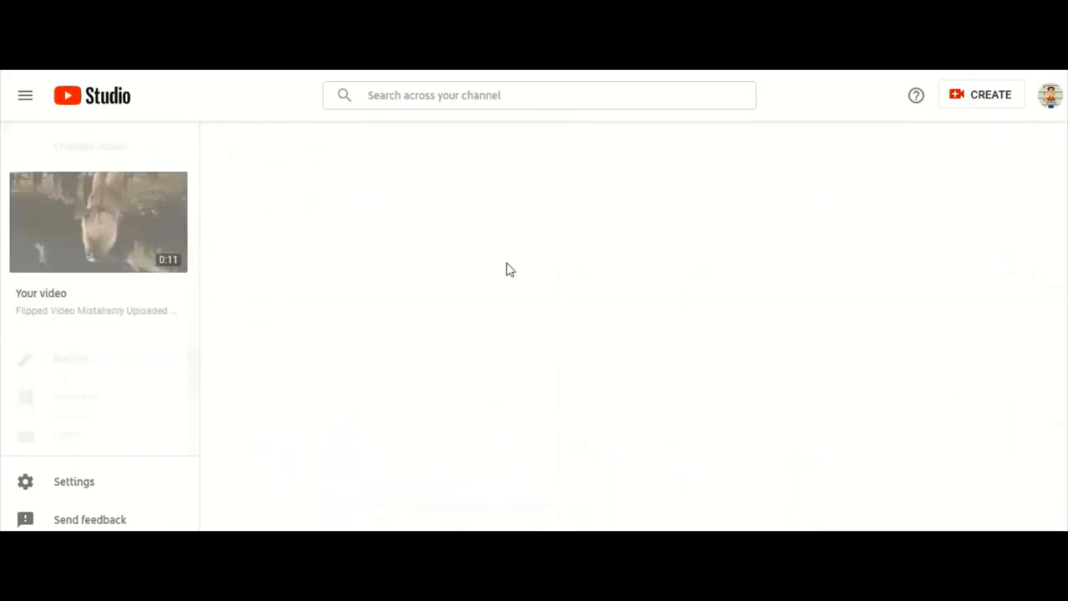
pyautogui.click(97, 221)
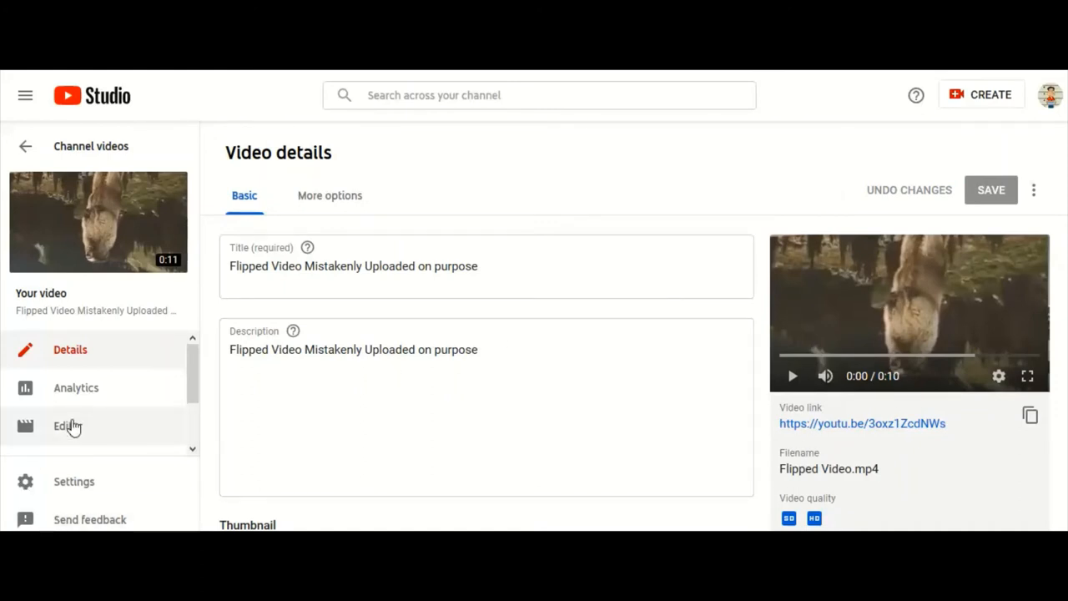
# - Open the Editor for the flipped video, still previewing upside down while processing
pyautogui.click(64, 426)
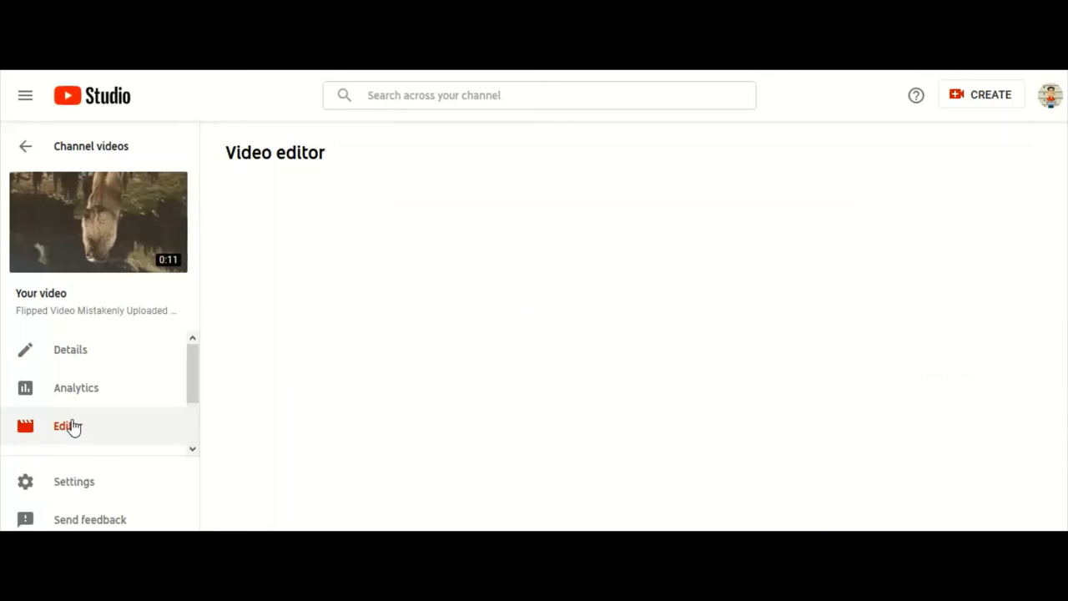
pyautogui.click(64, 428)
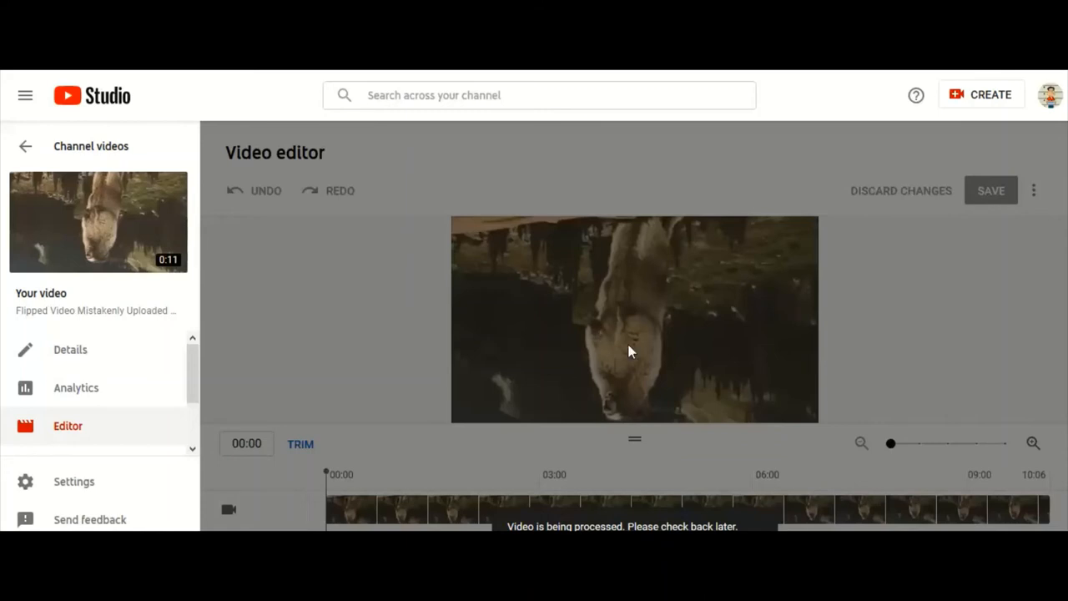
pyautogui.moveTo(276, 347)
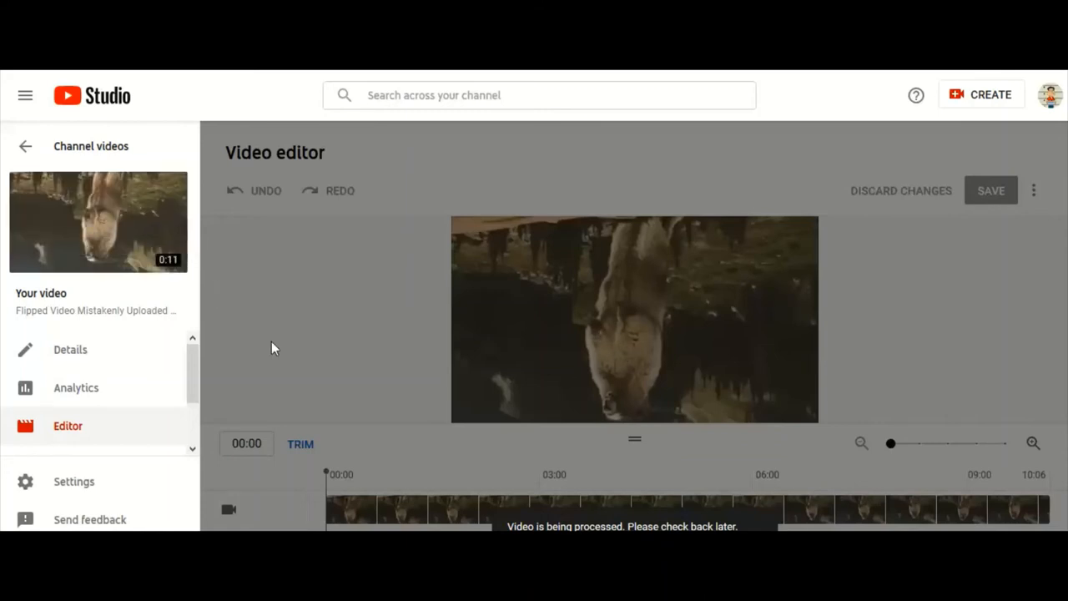
pyautogui.moveTo(626, 504)
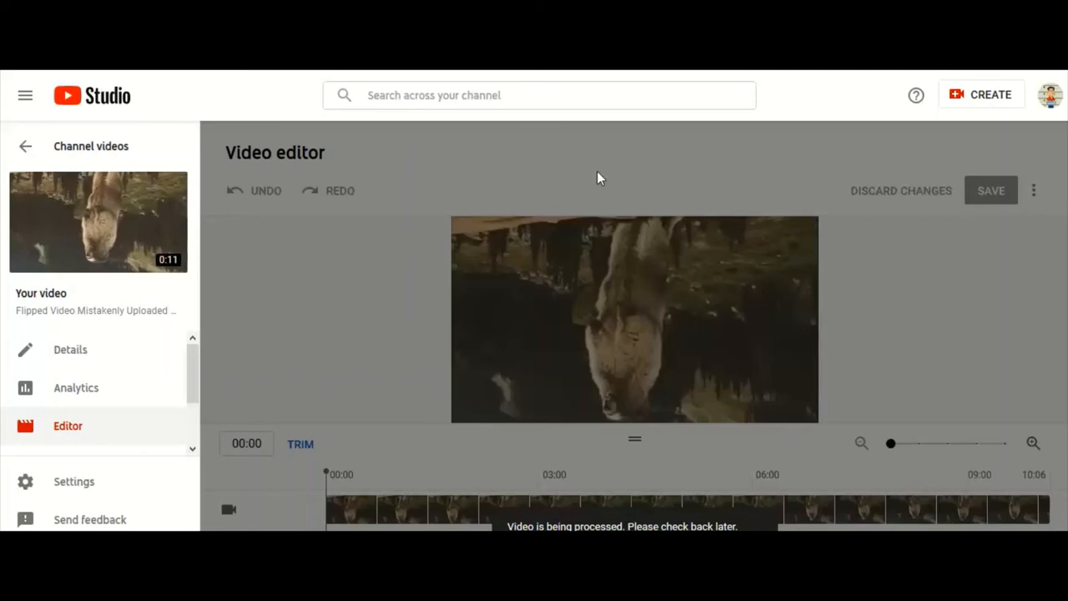
pyautogui.moveTo(314, 428)
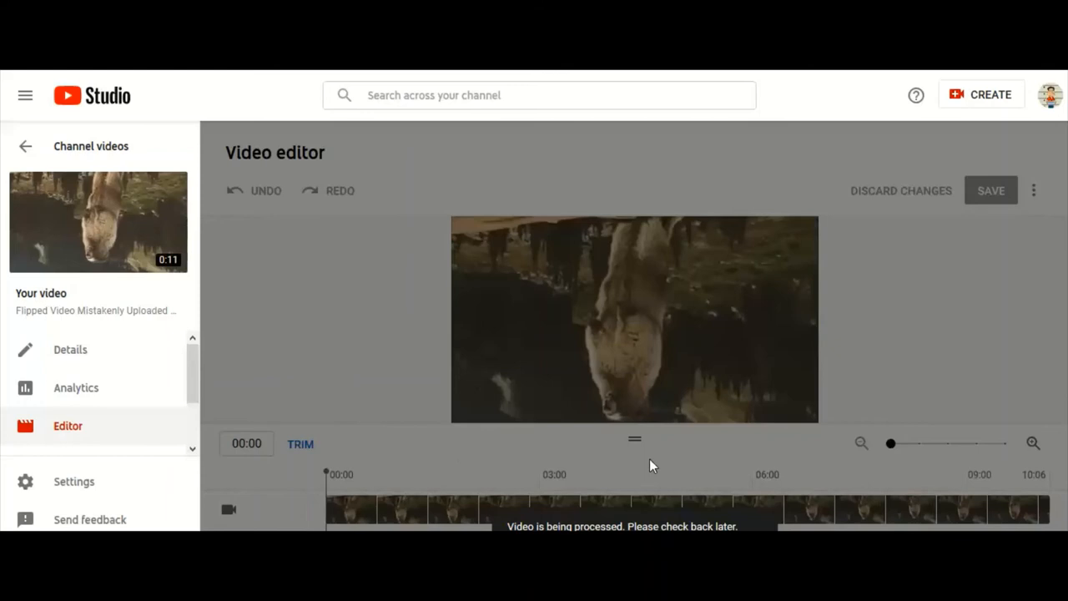
pyautogui.moveTo(978, 344)
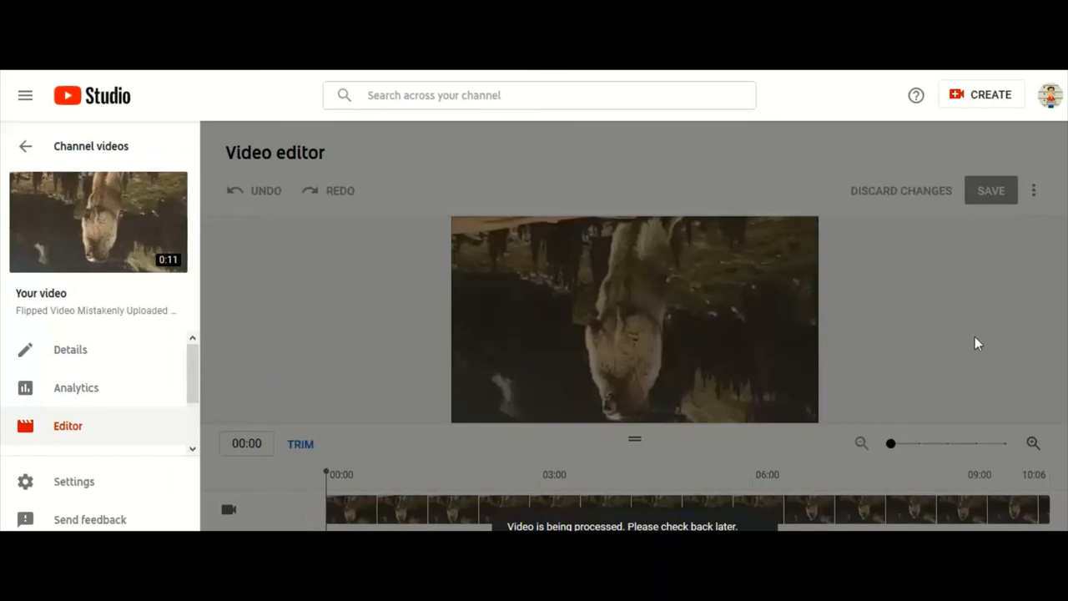
pyautogui.moveTo(721, 394)
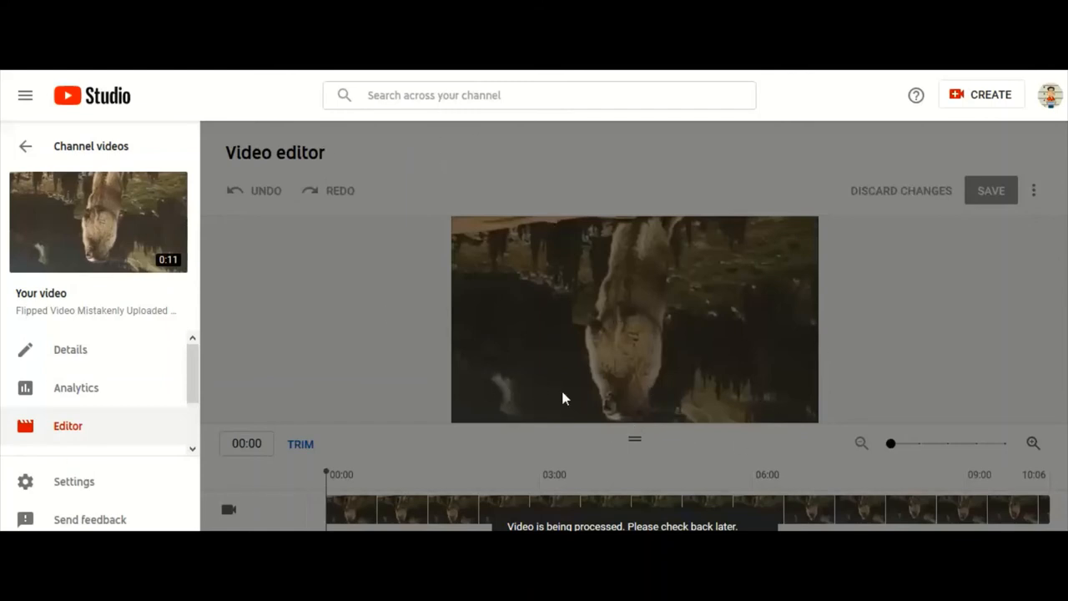
pyautogui.moveTo(571, 365)
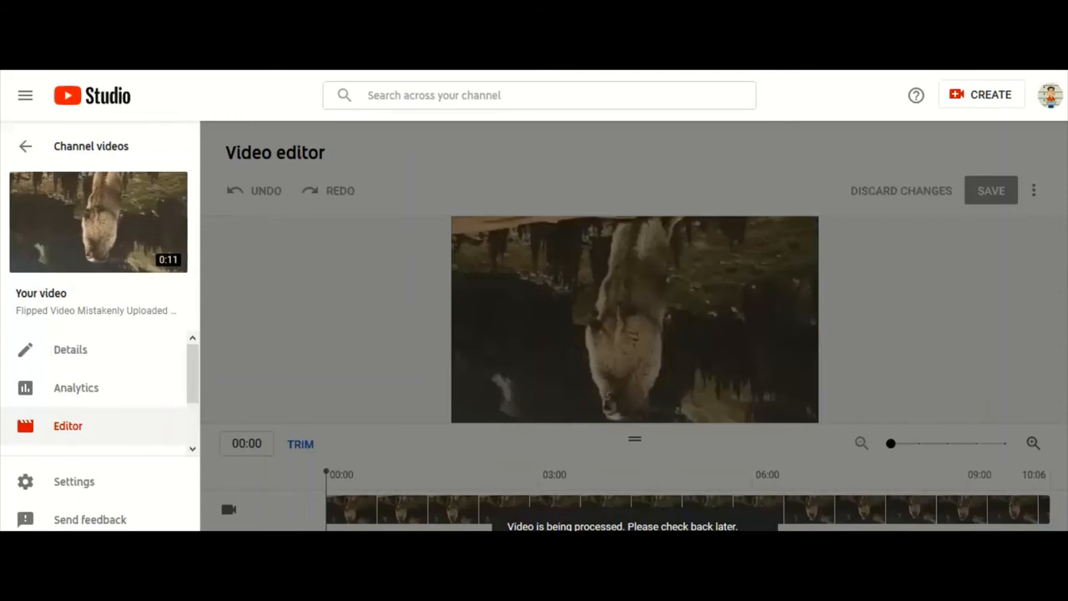
pyautogui.moveTo(96, 226)
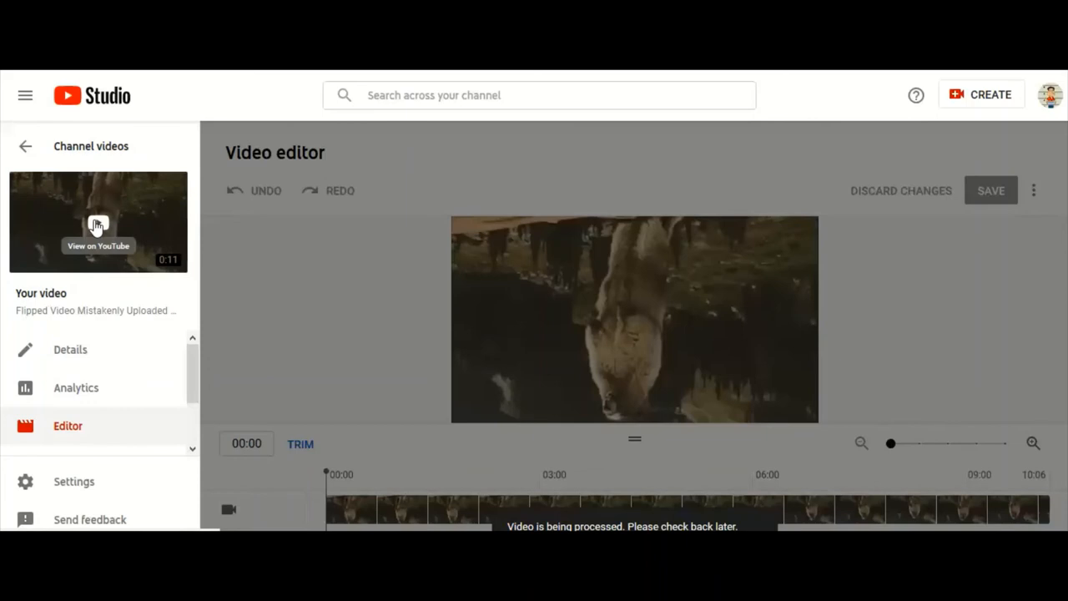
# - Watch the video on YouTube and pause at 0:01 to confirm it still plays upside down
pyautogui.click(97, 220)
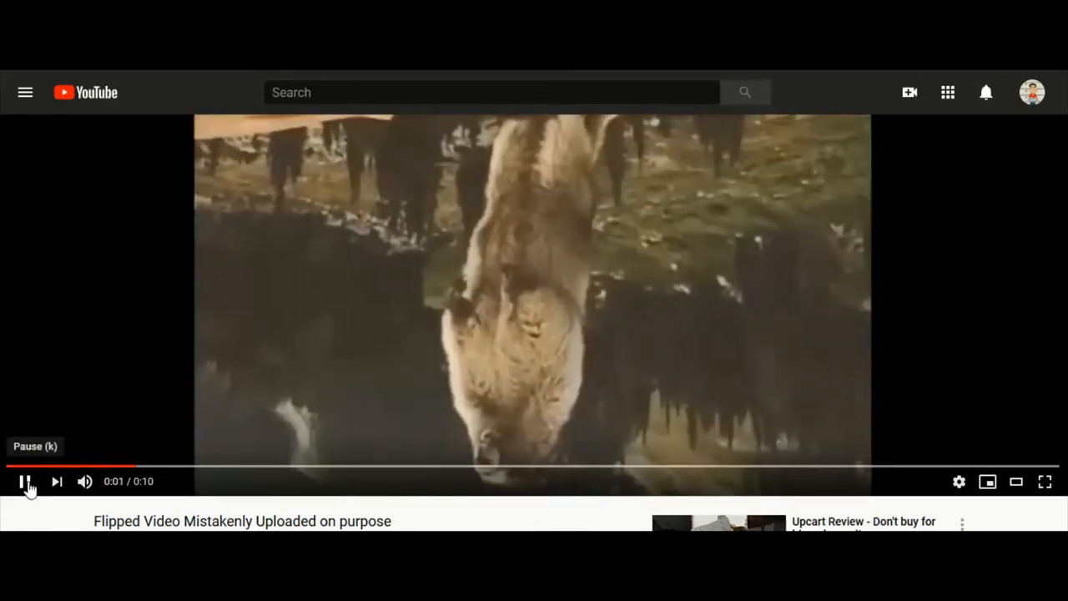
pyautogui.click(24, 480)
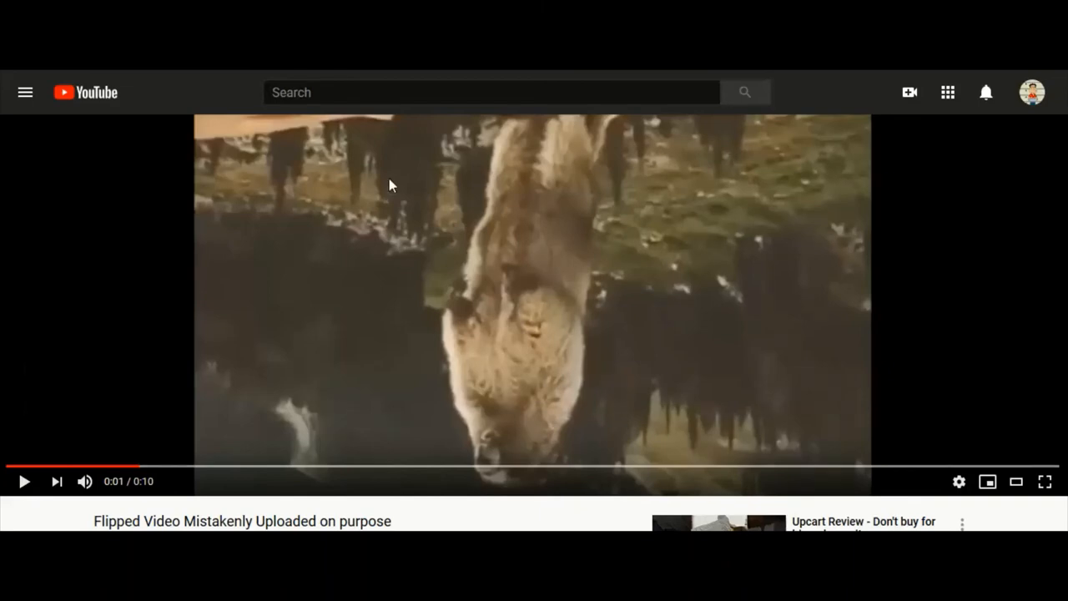
pyautogui.moveTo(236, 439)
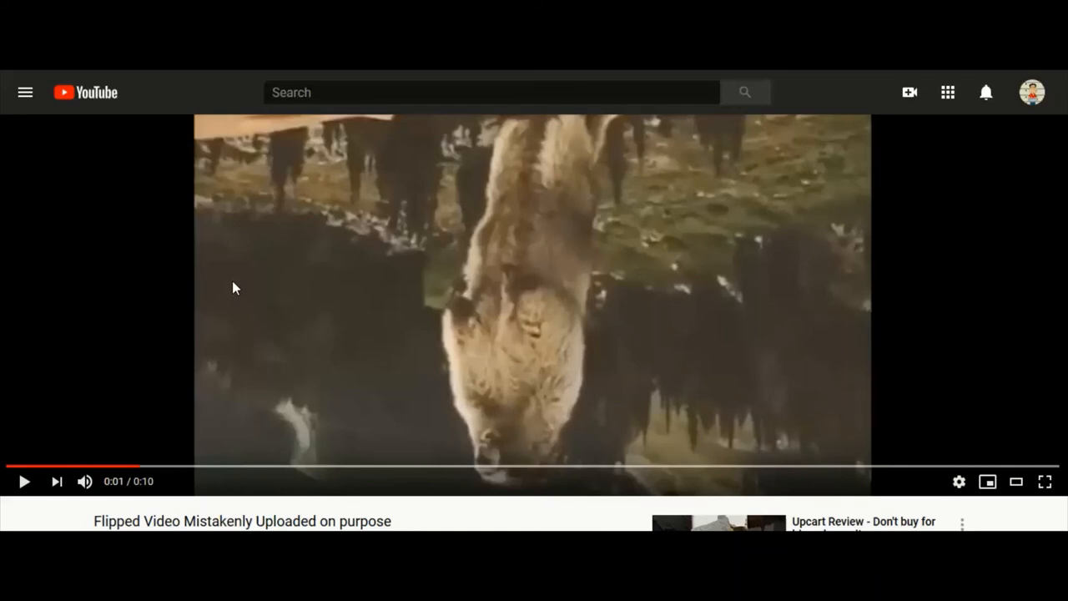
pyautogui.moveTo(584, 215)
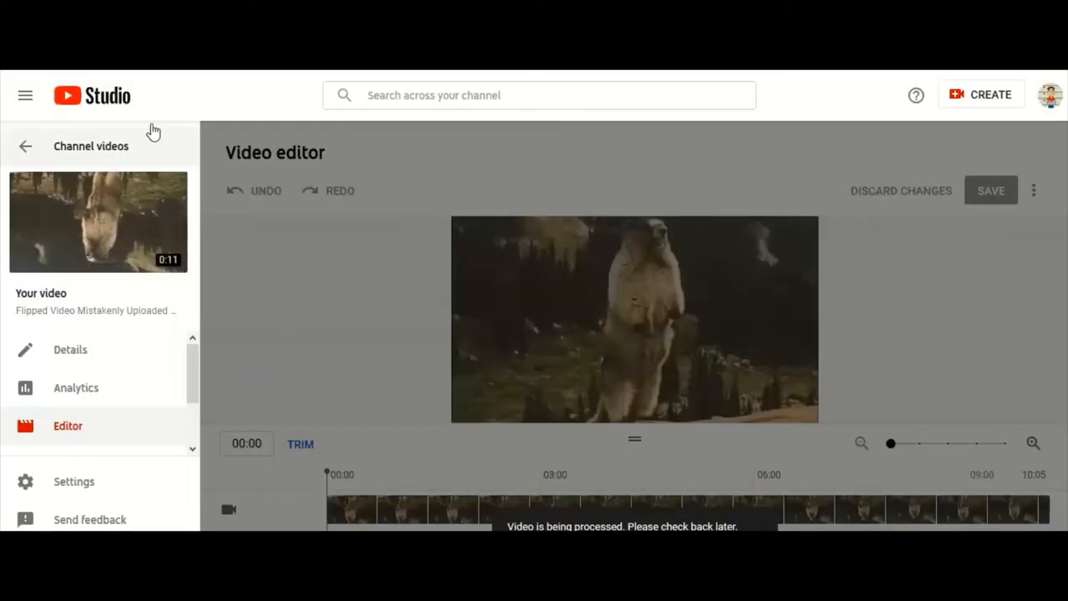
pyautogui.moveTo(434, 322)
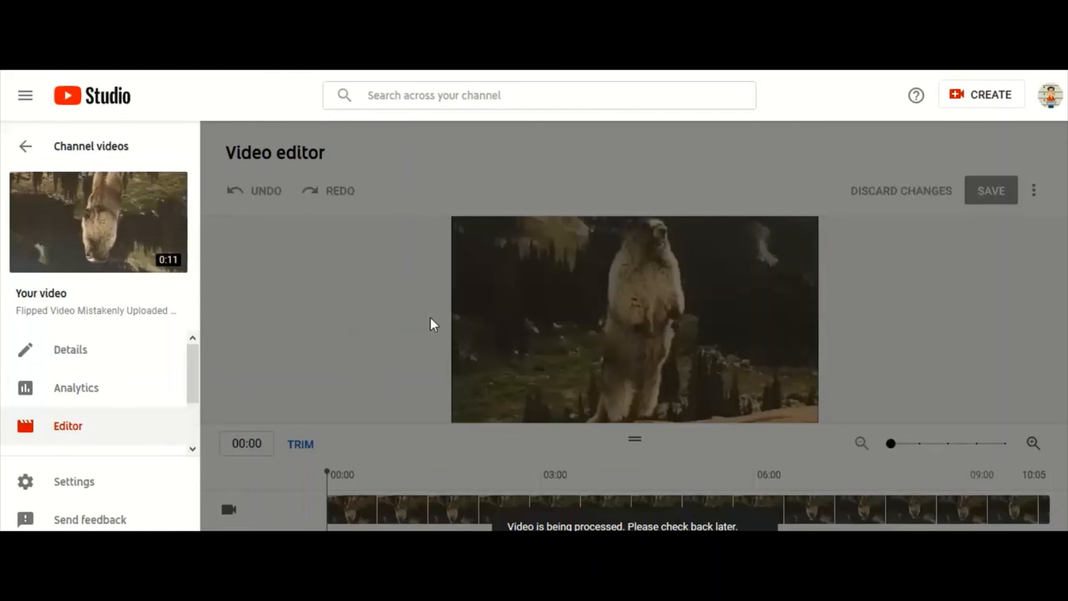
pyautogui.moveTo(157, 298)
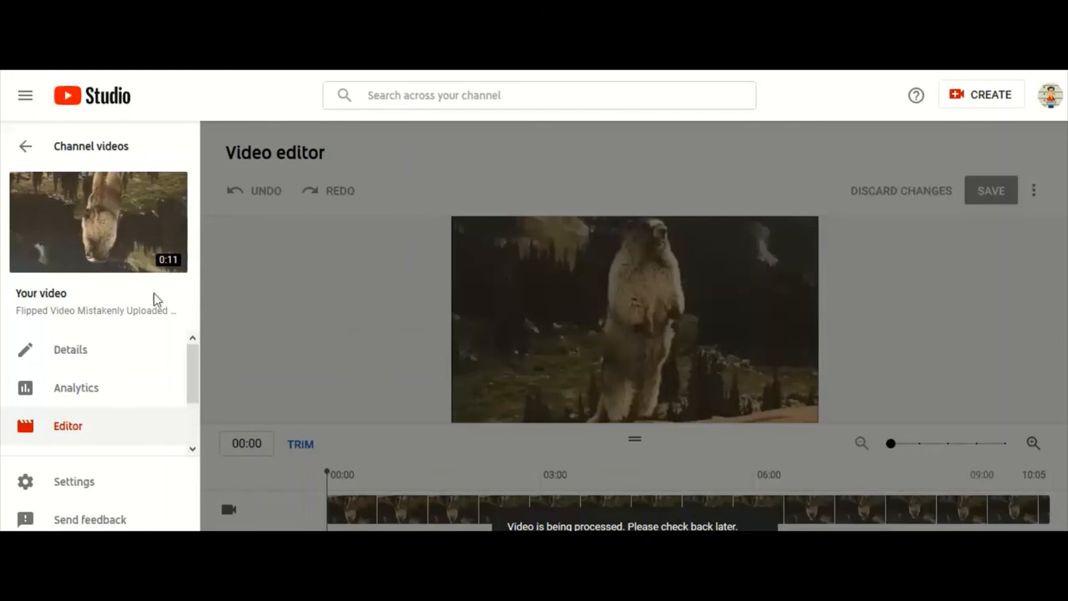
pyautogui.moveTo(120, 264)
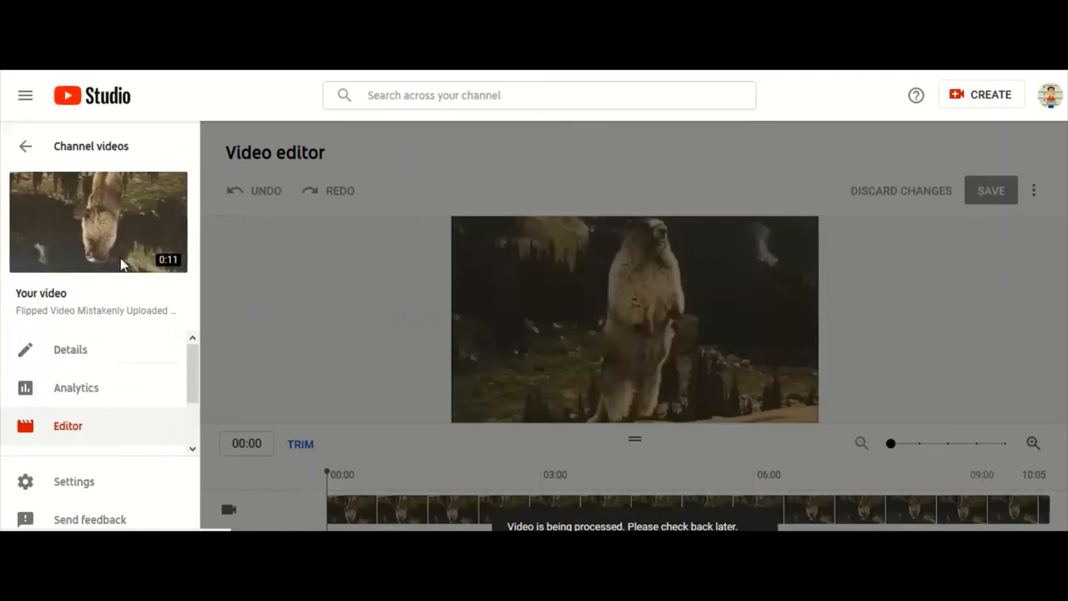
pyautogui.moveTo(110, 123)
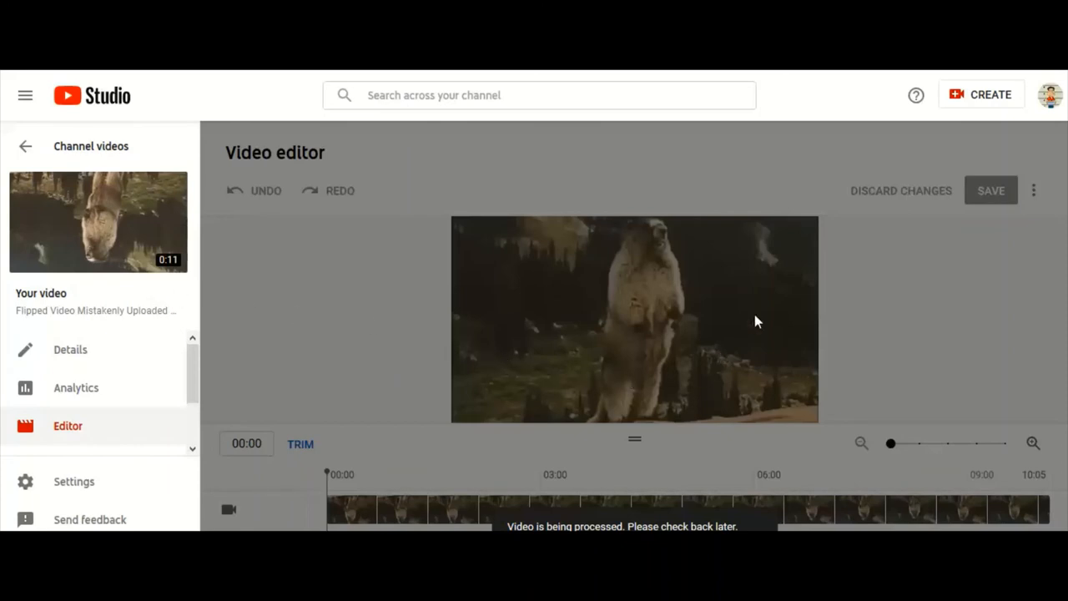
pyautogui.moveTo(654, 241)
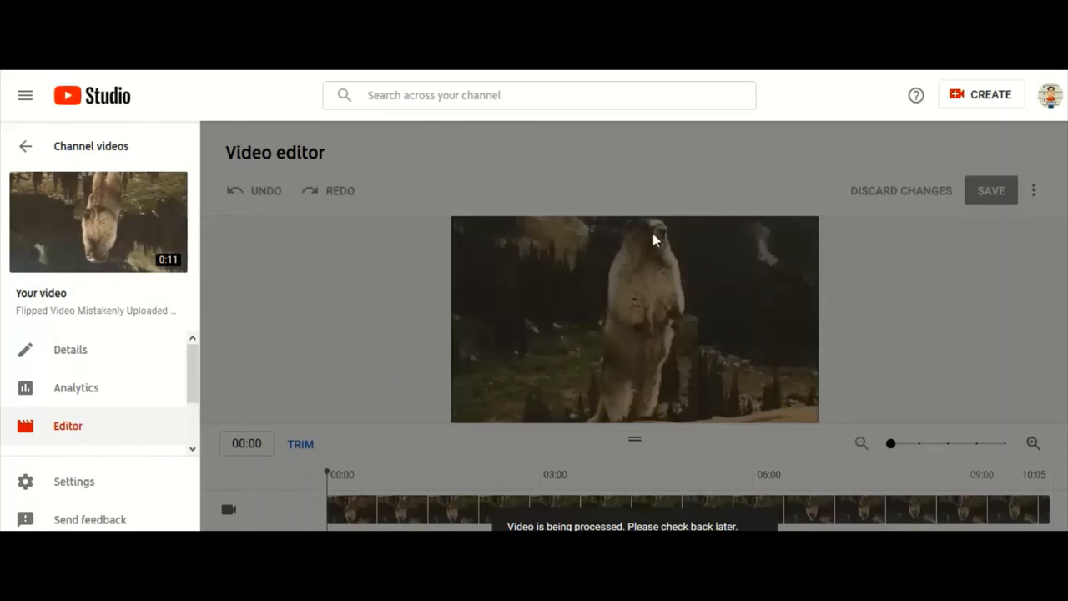
pyautogui.moveTo(678, 220)
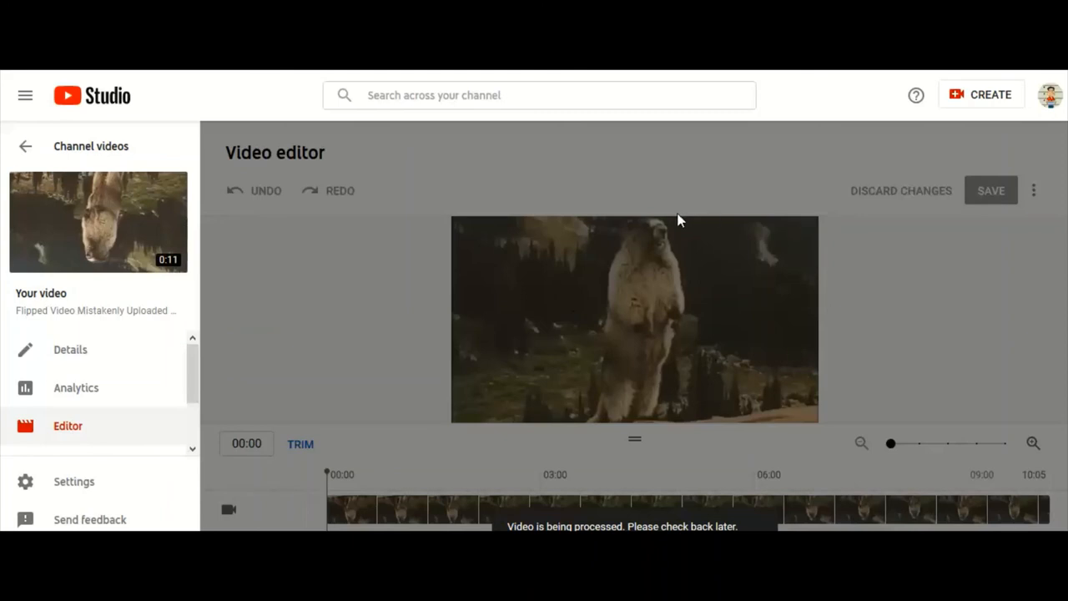
pyautogui.moveTo(304, 133)
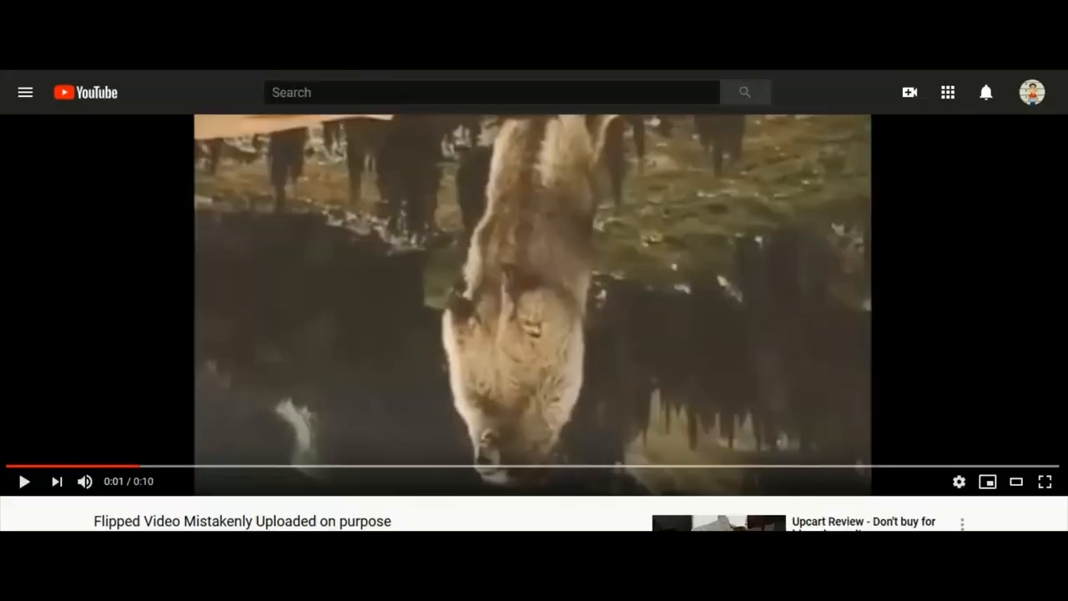
pyautogui.moveTo(626, 527)
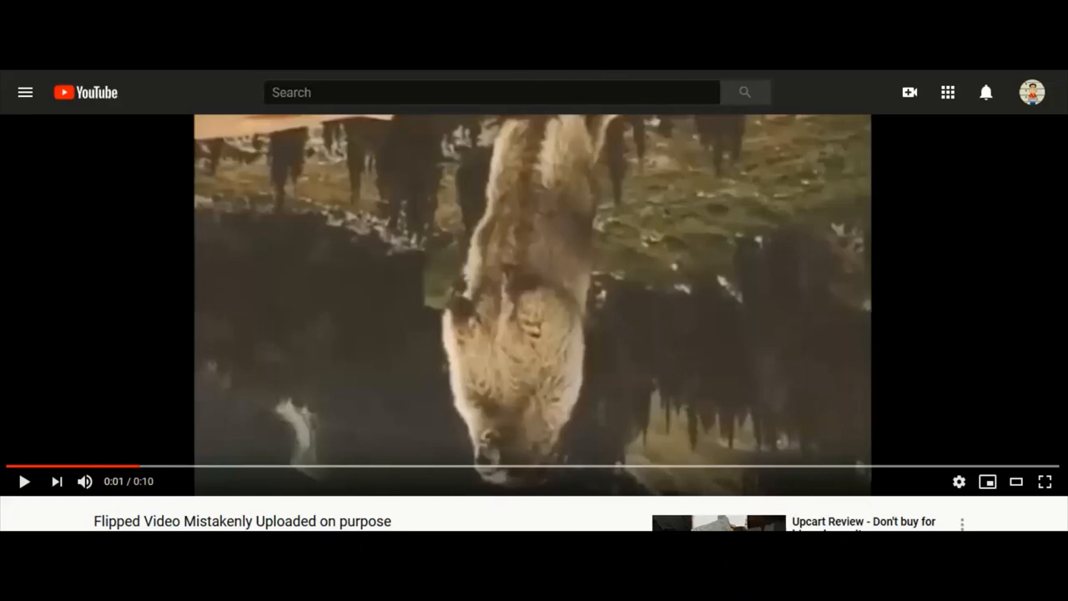
# - Reload the watch page so the processed video plays with the marmot upright
pyautogui.click(23, 480)
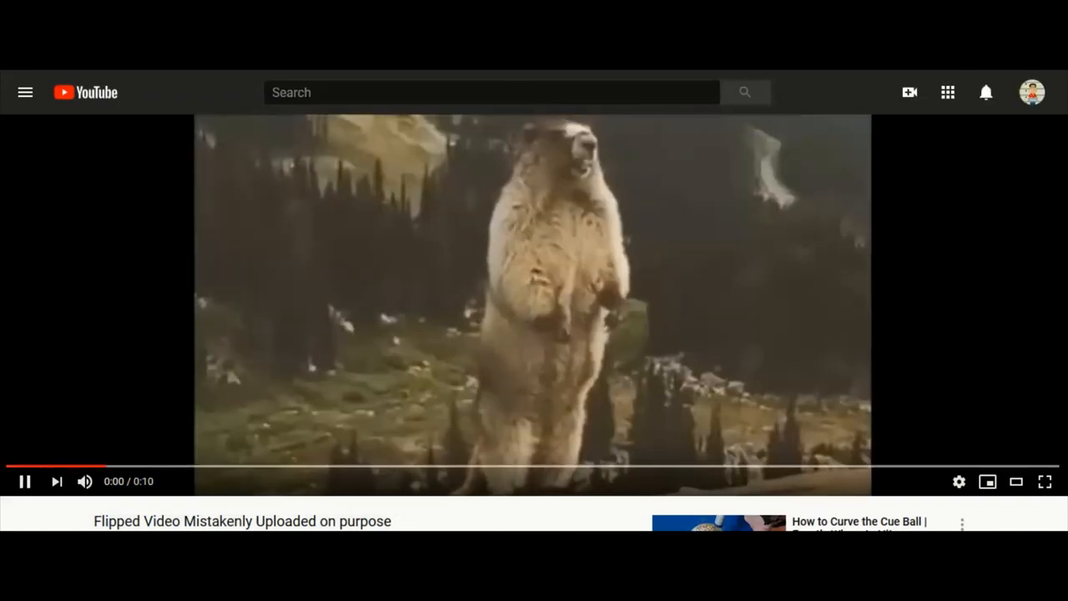